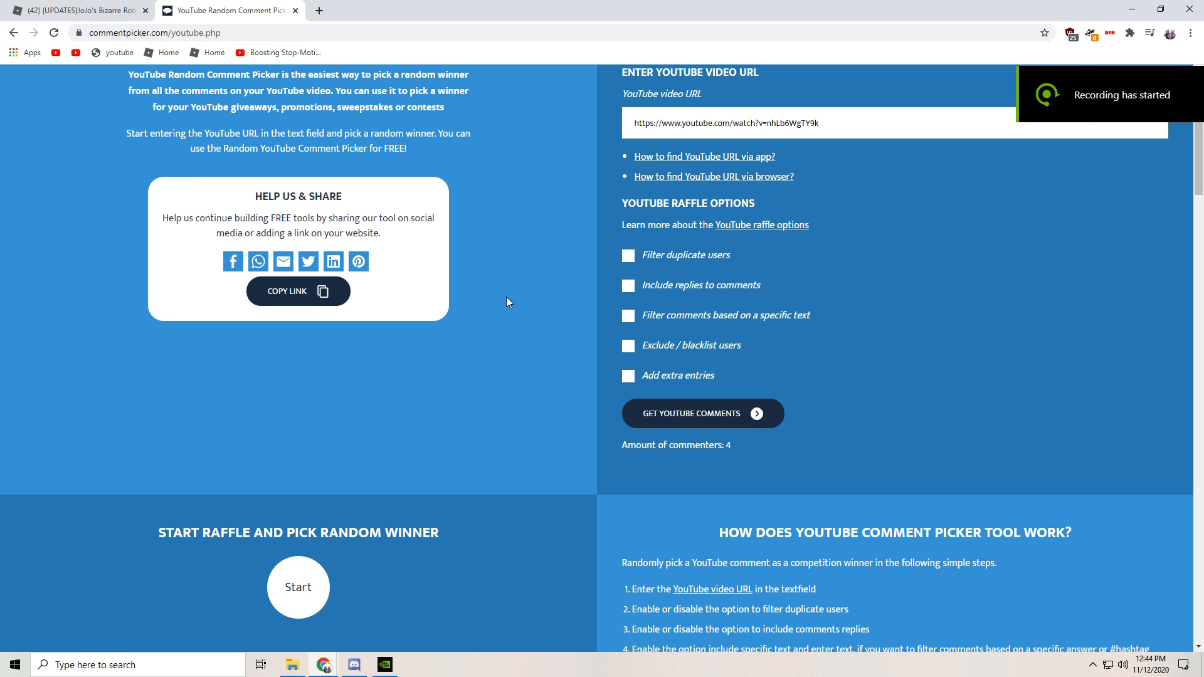
{"action": "scroll", "scroll_direction": "up", "scroll_amount": 3}
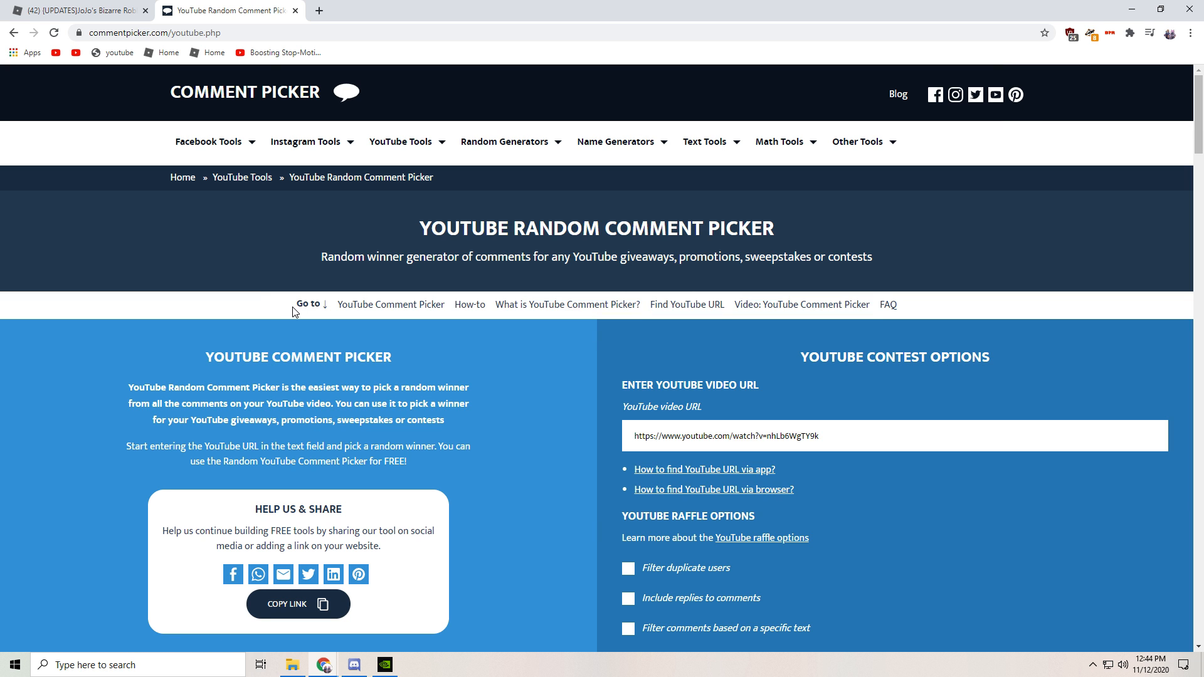
{"action": "scroll", "scroll_direction": "down", "scroll_amount": 3}
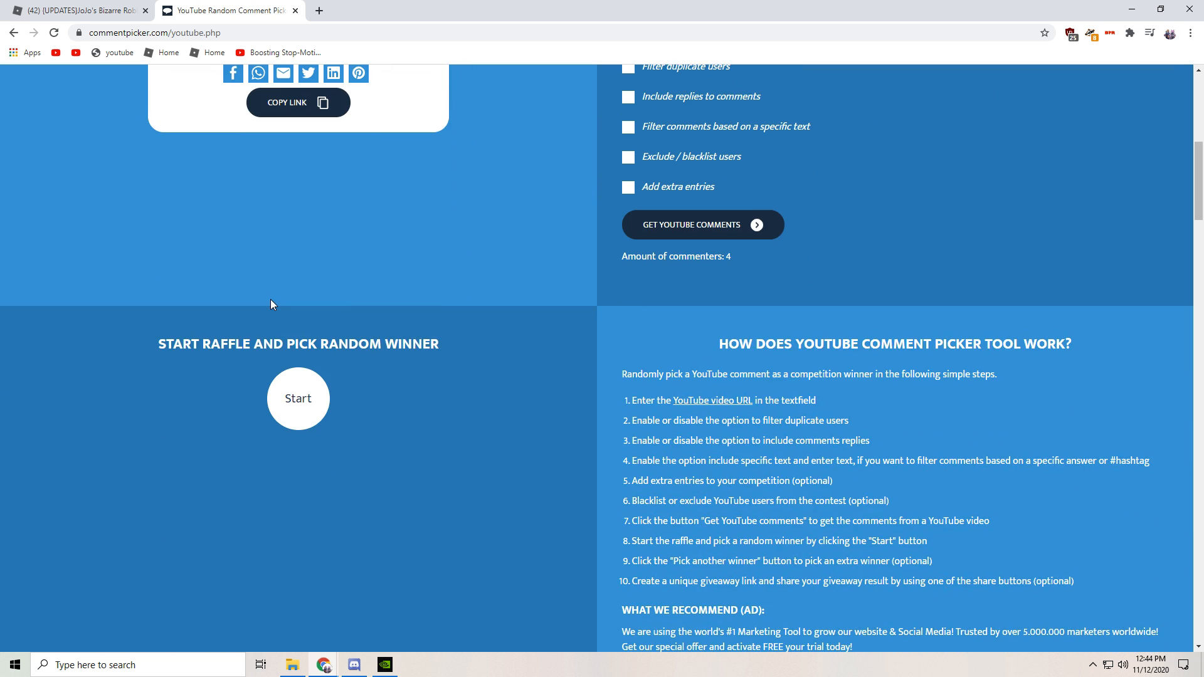
{"action": "left_click", "coordinate": [298, 398]}
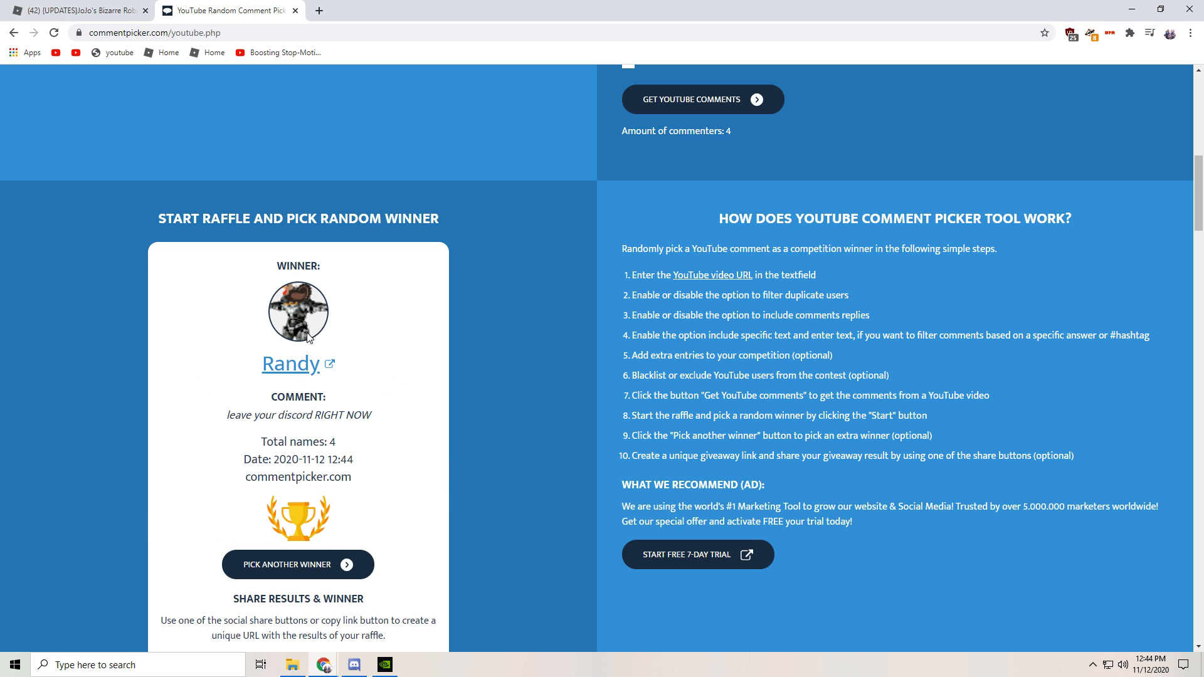
{"action": "double_click", "coordinate": [299, 414]}
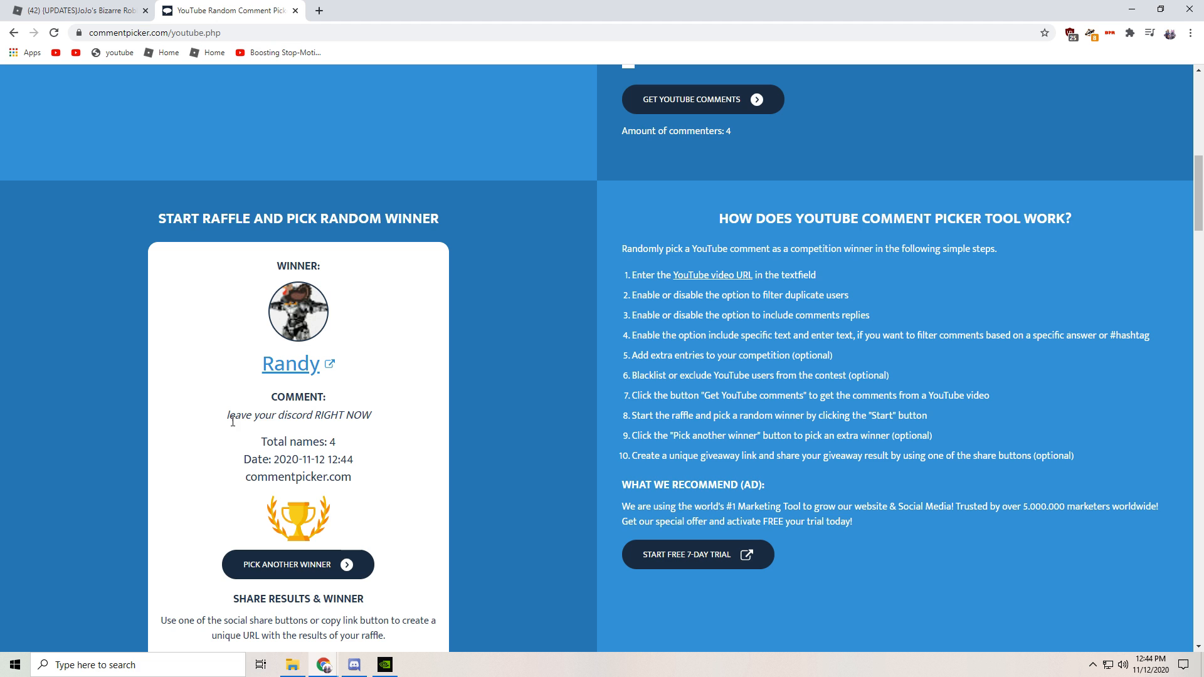
{"action": "mouse_move", "coordinate": [302, 564]}
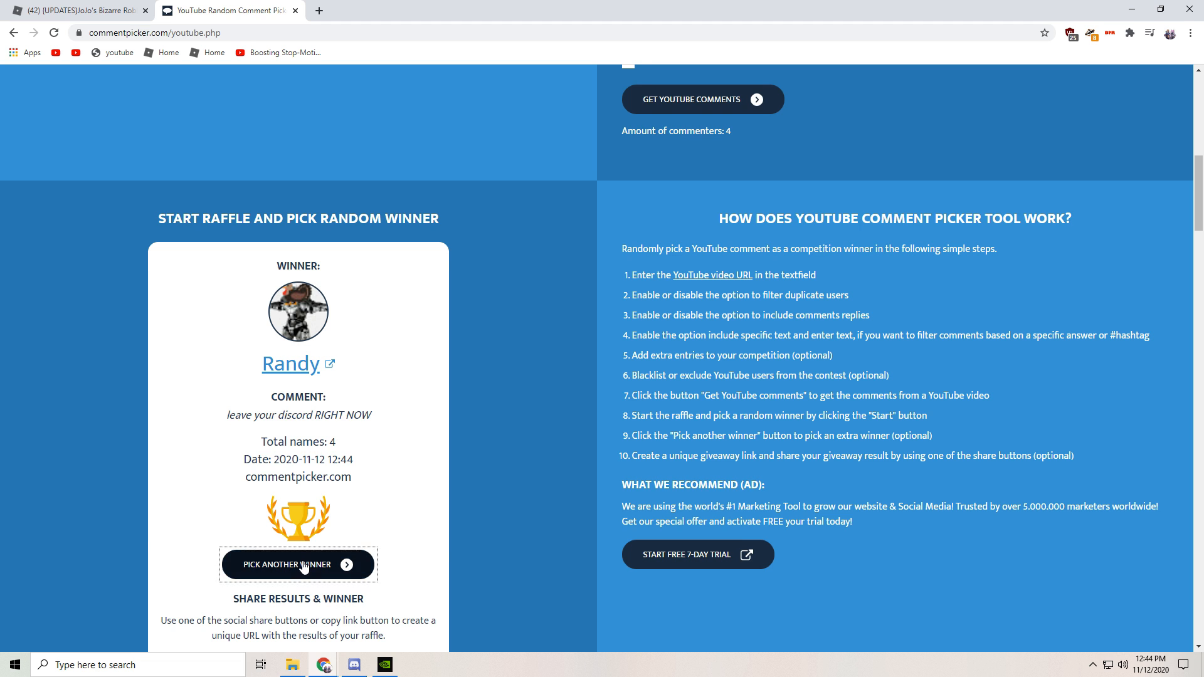
{"action": "left_click", "coordinate": [298, 565]}
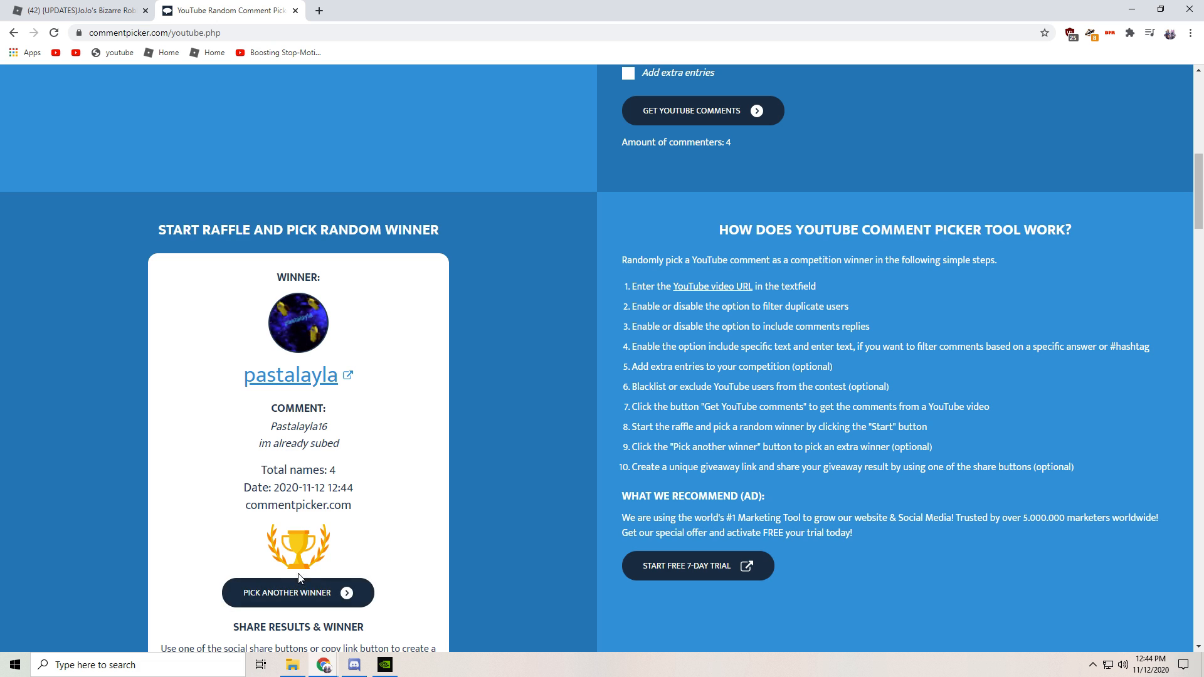
{"action": "mouse_move", "coordinate": [233, 385]}
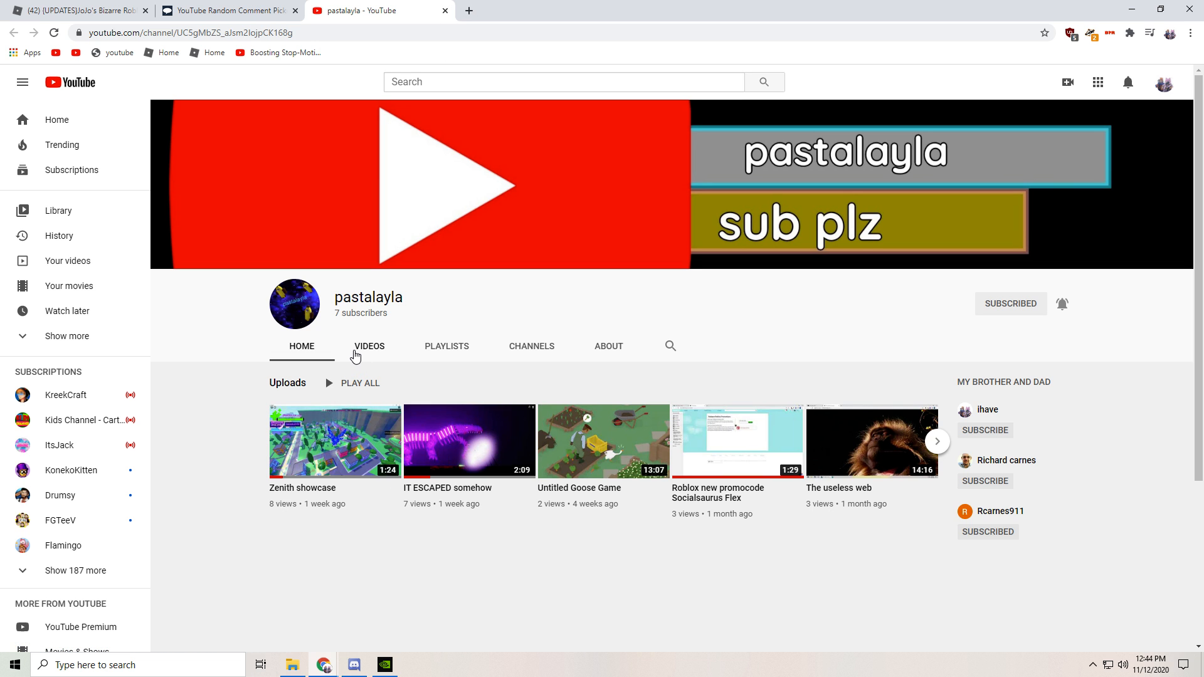
{"action": "mouse_move", "coordinate": [446, 11]}
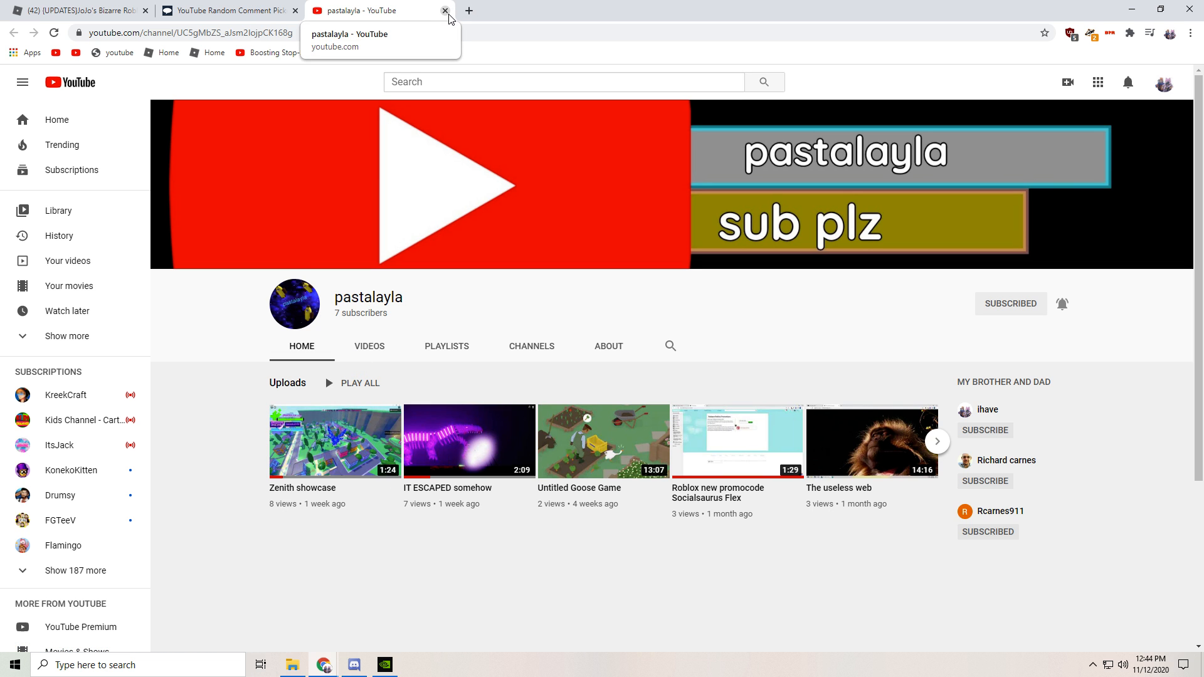
Close pastalayla's YouTube channel tab to return to the raffle result
{"action": "left_click", "coordinate": [444, 10]}
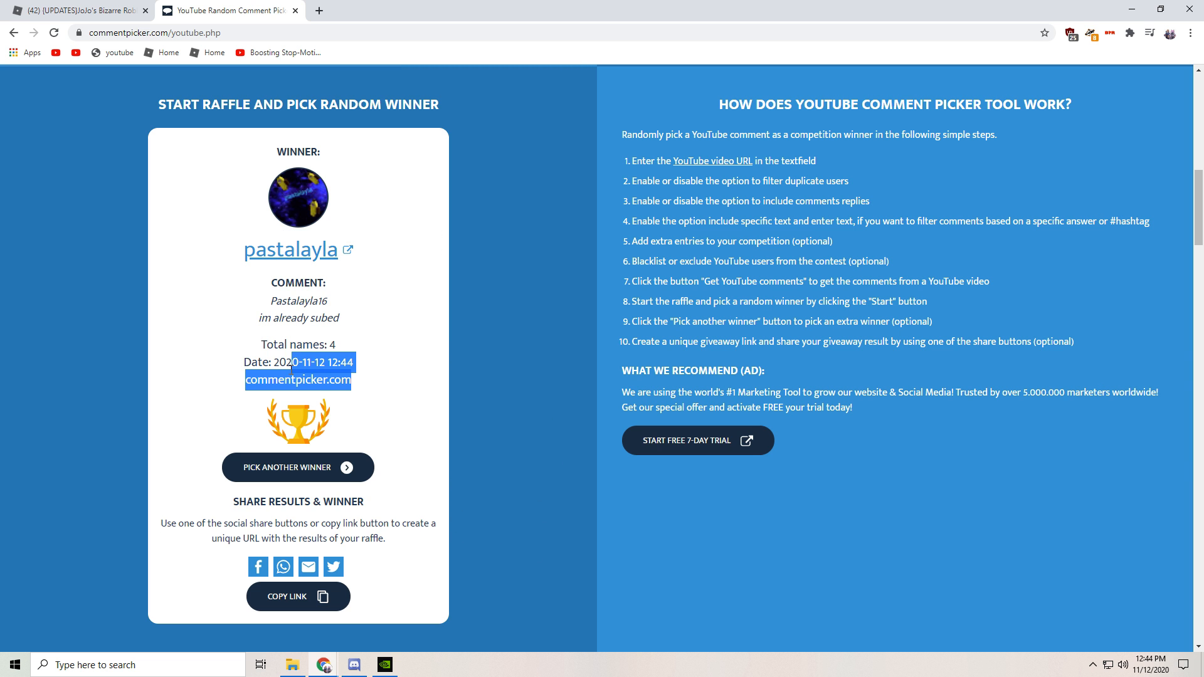
Open ihave's channel uploads and play 'NEW DRAGON BALL GIVAWAY UPDATE!!!!'
{"action": "scroll", "scroll_direction": "up", "scroll_amount": 3}
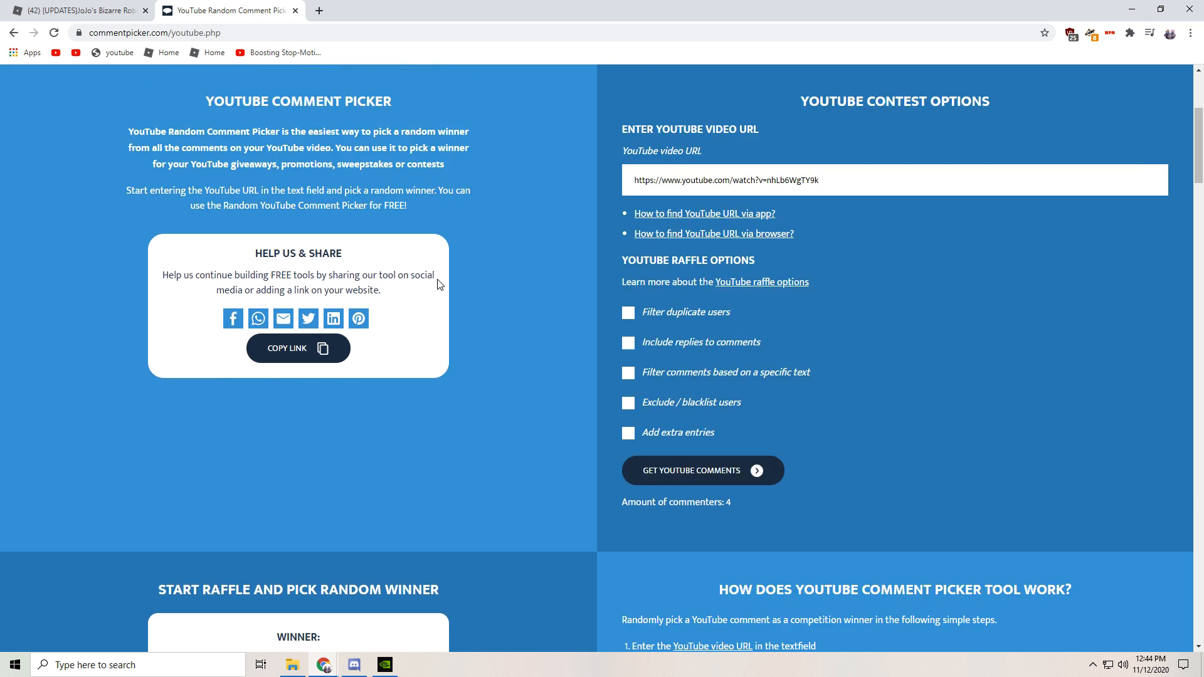
{"action": "scroll", "scroll_direction": "up", "scroll_amount": 3}
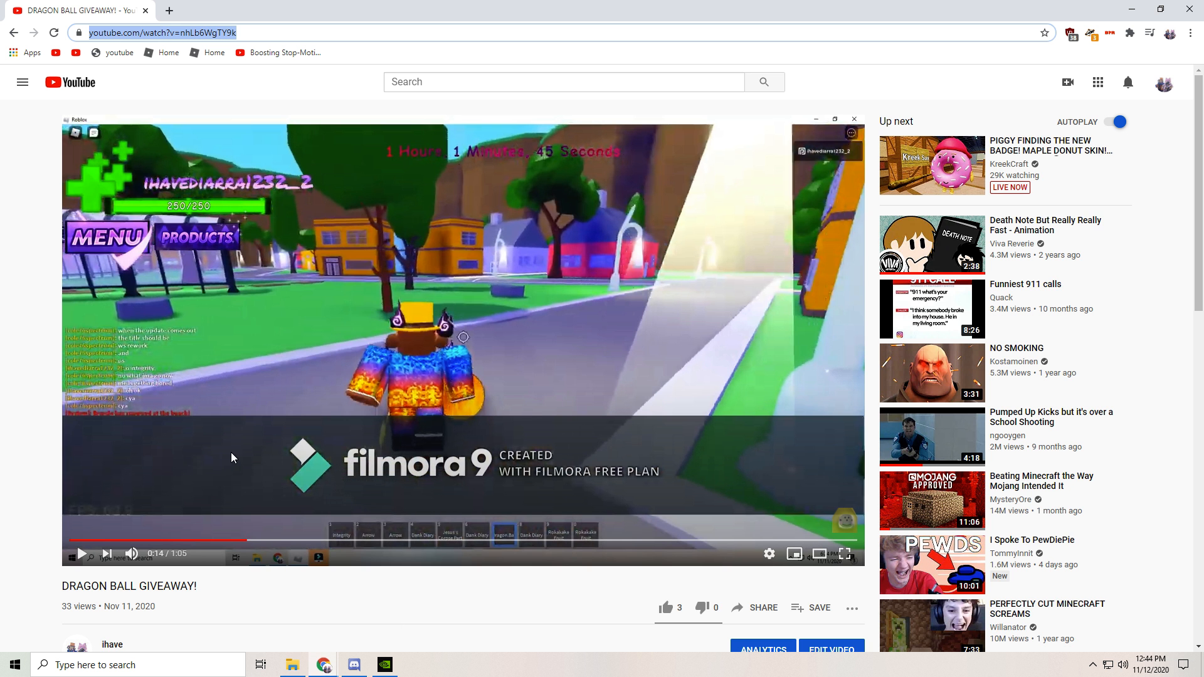
{"action": "left_click", "coordinate": [112, 644]}
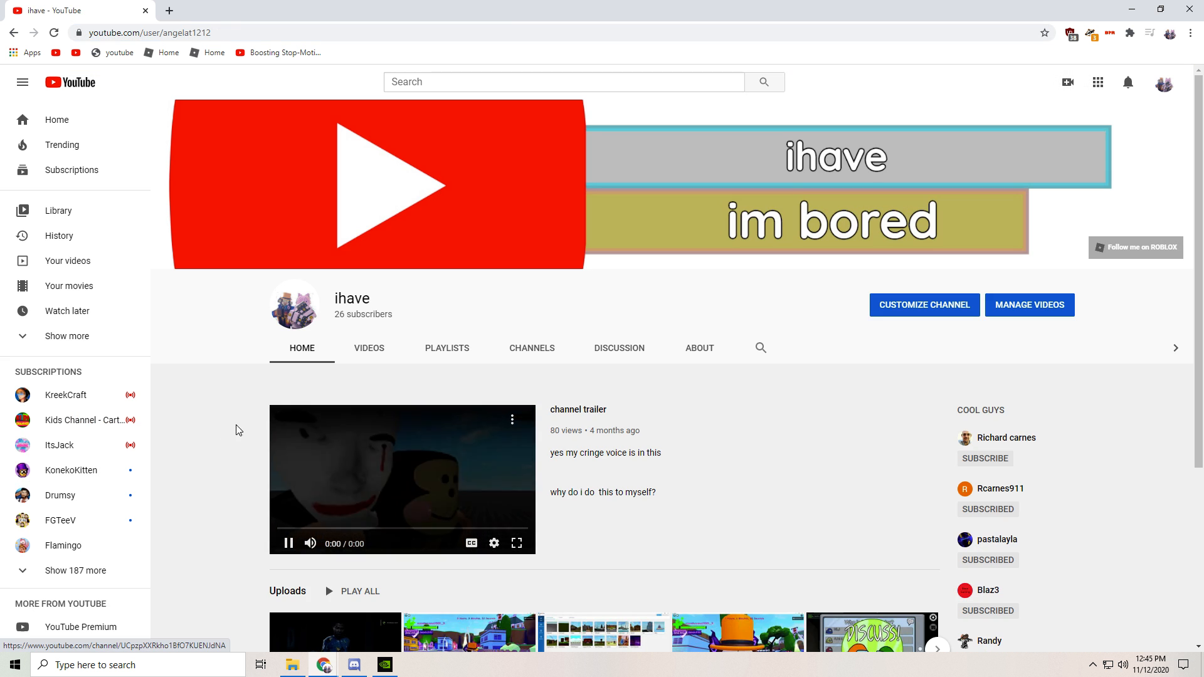
{"action": "left_click", "coordinate": [368, 348]}
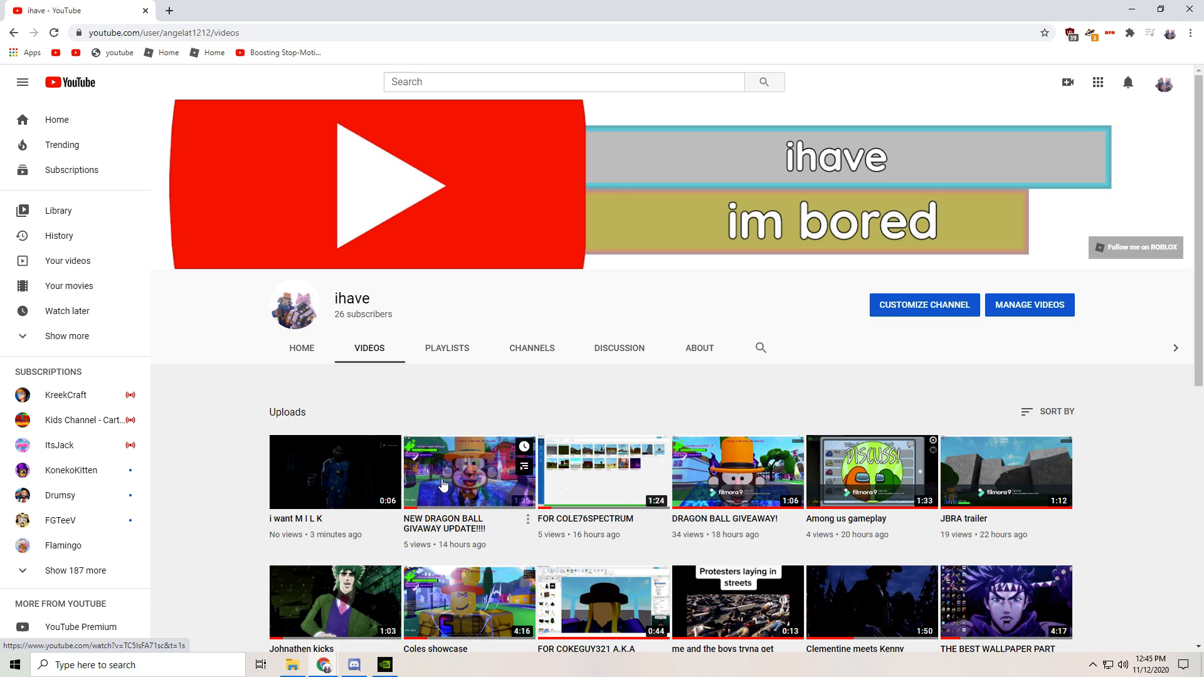
{"action": "left_click", "coordinate": [469, 472]}
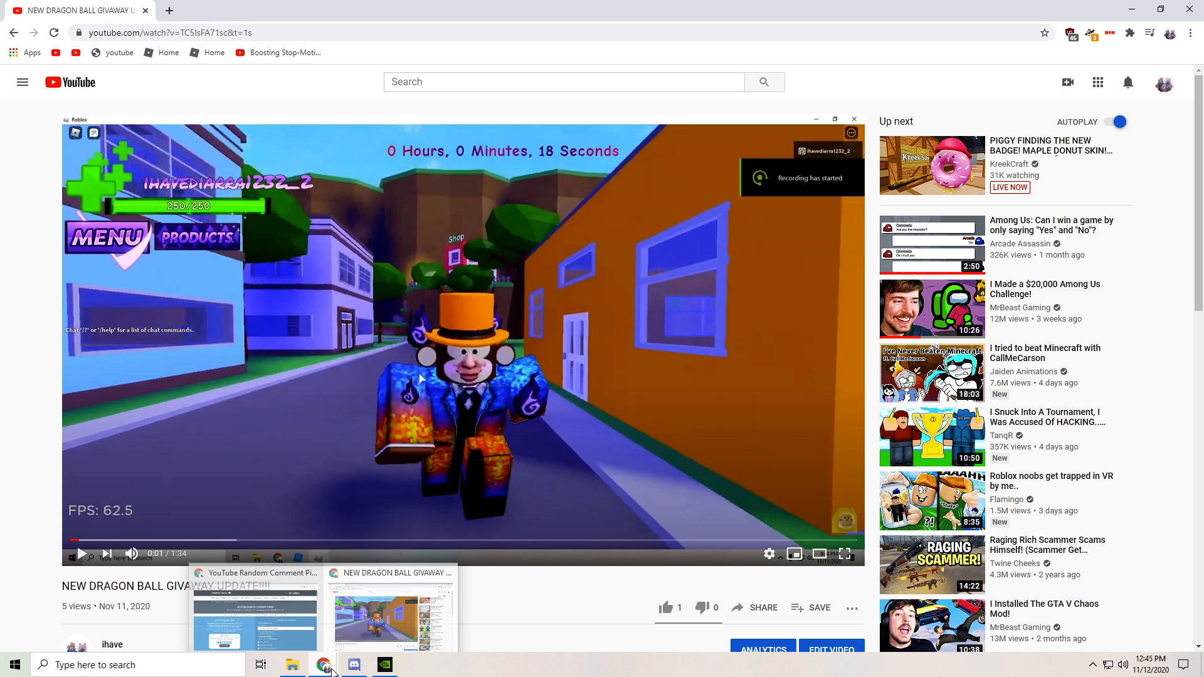
Enter the new video's link in Comment Picker and fetch its 2 commenters
{"action": "left_click", "coordinate": [255, 615]}
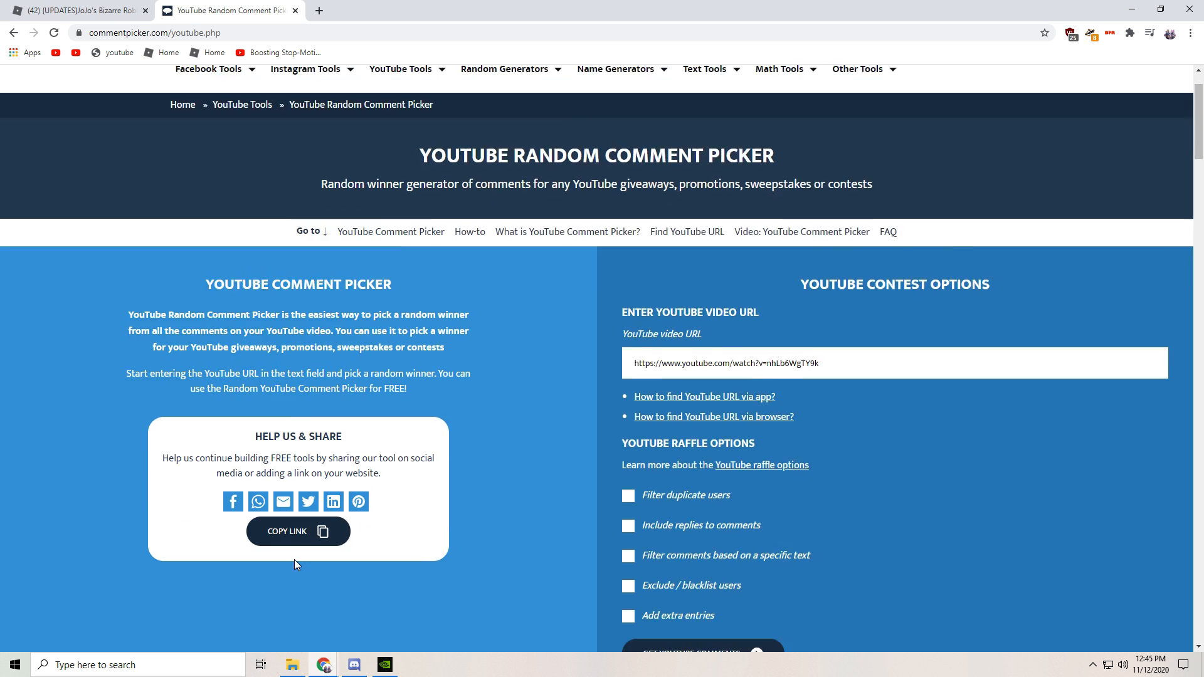
{"action": "scroll", "scroll_direction": "down", "scroll_amount": 3}
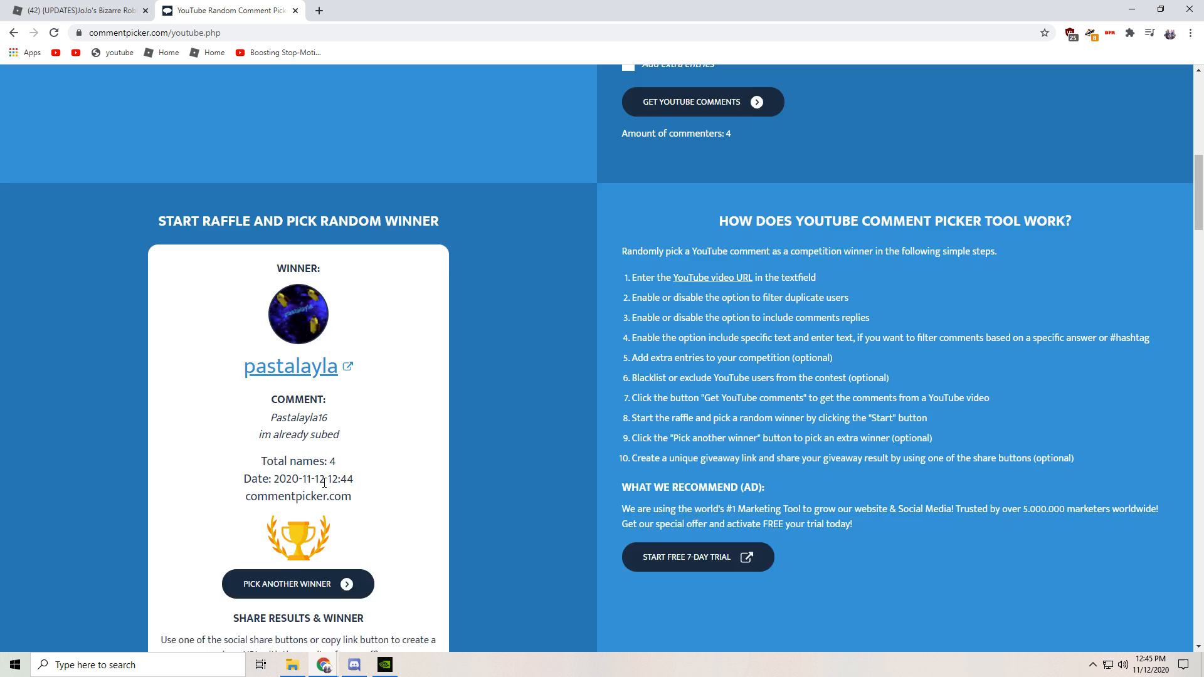
{"action": "scroll", "scroll_direction": "up", "scroll_amount": 3}
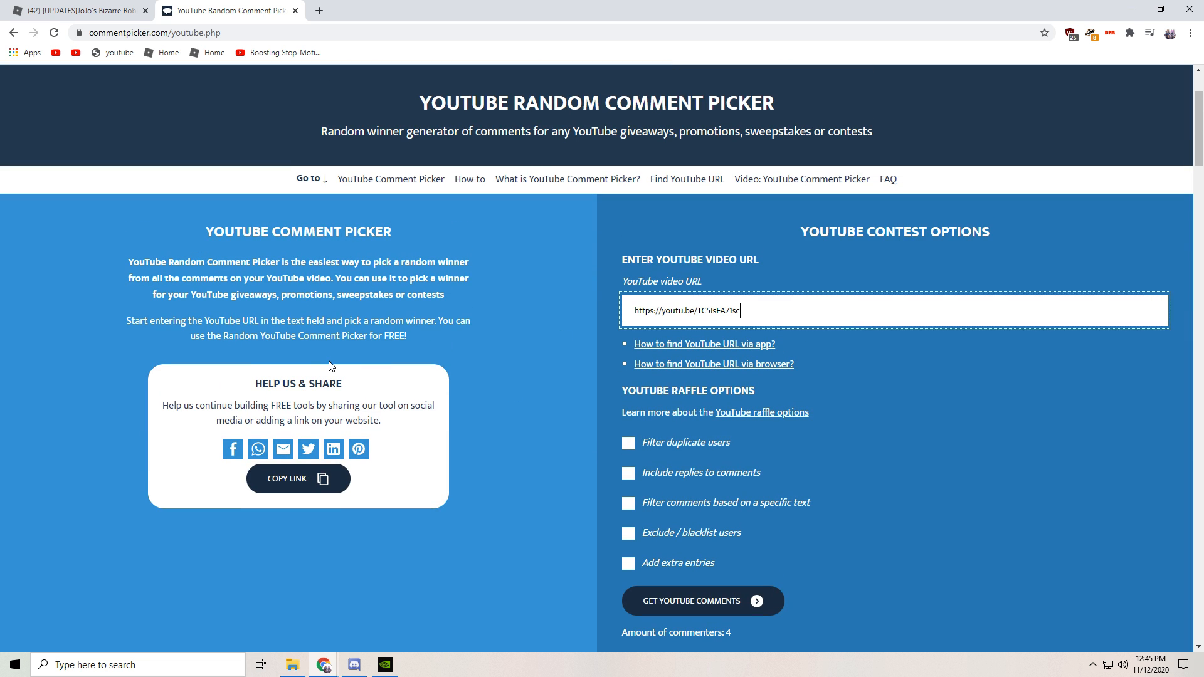
{"action": "left_click", "coordinate": [700, 601]}
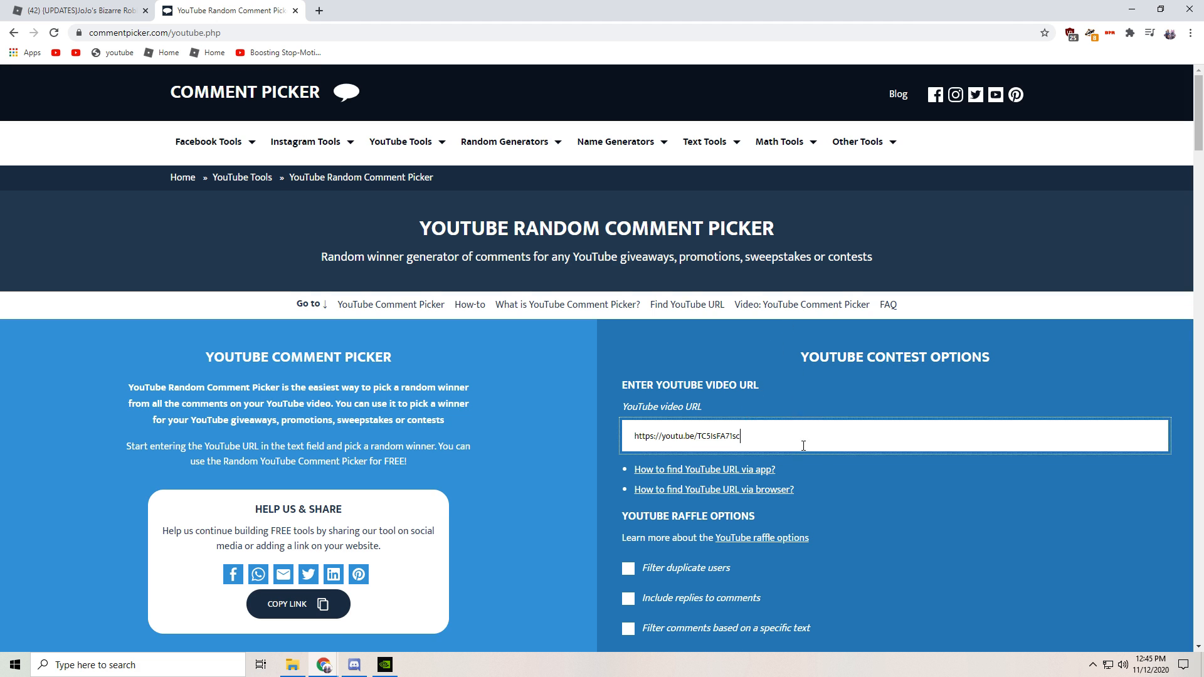
{"action": "scroll", "scroll_direction": "down", "scroll_amount": 3}
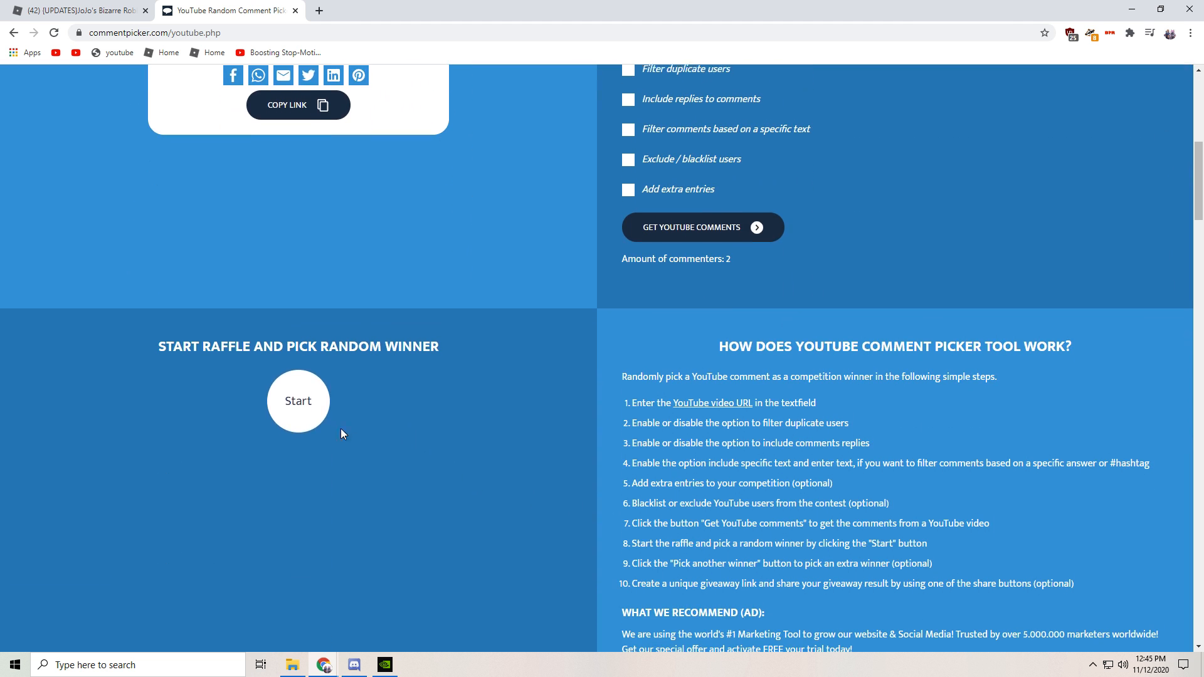
Run the two-commenter raffle repeatedly, alternating Randy and Blaz3, until Blaz3 wins
{"action": "left_click", "coordinate": [298, 400]}
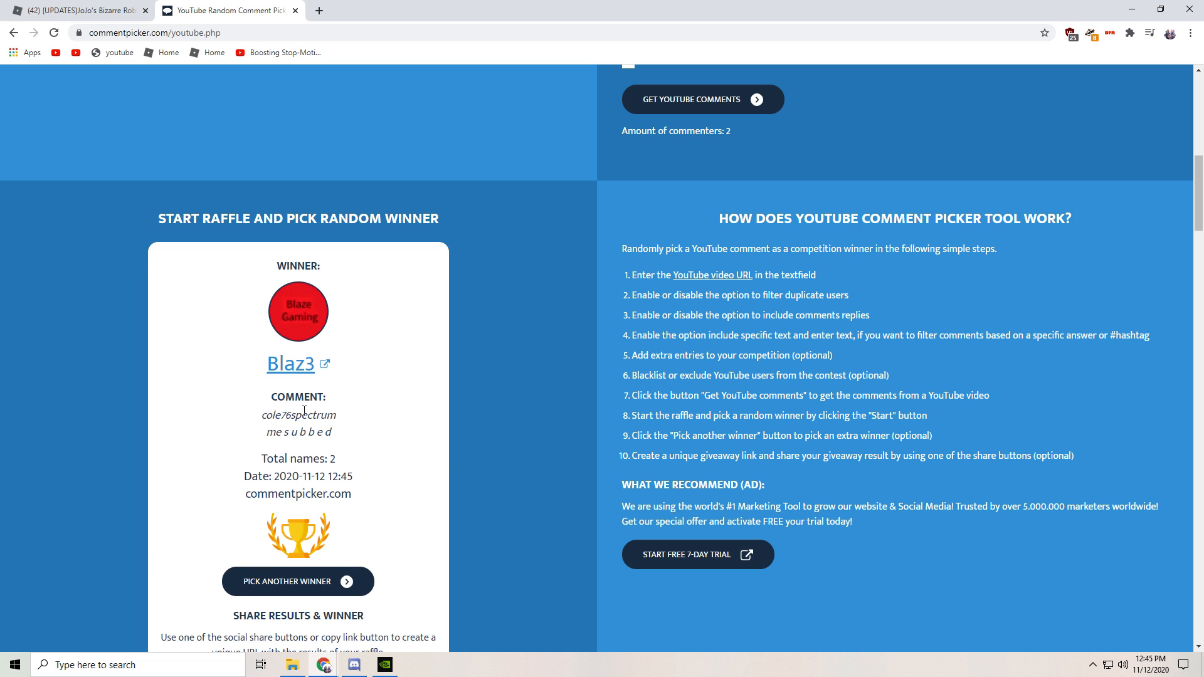
{"action": "mouse_move", "coordinate": [265, 403]}
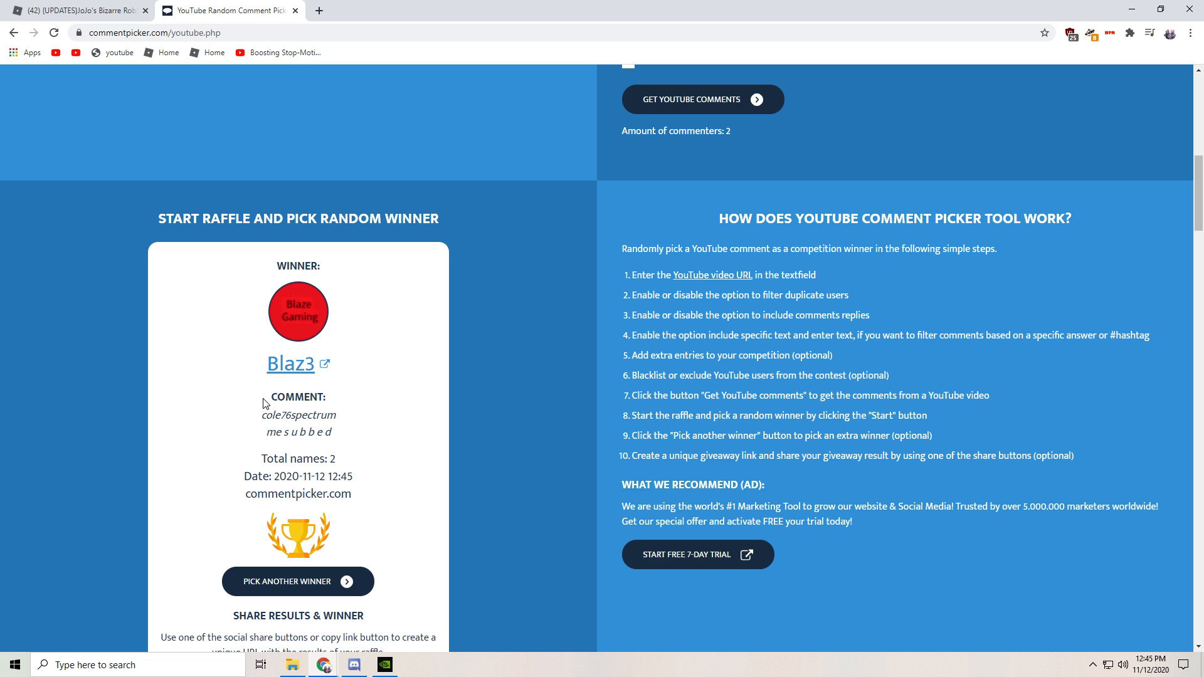
{"action": "double_click", "coordinate": [297, 397]}
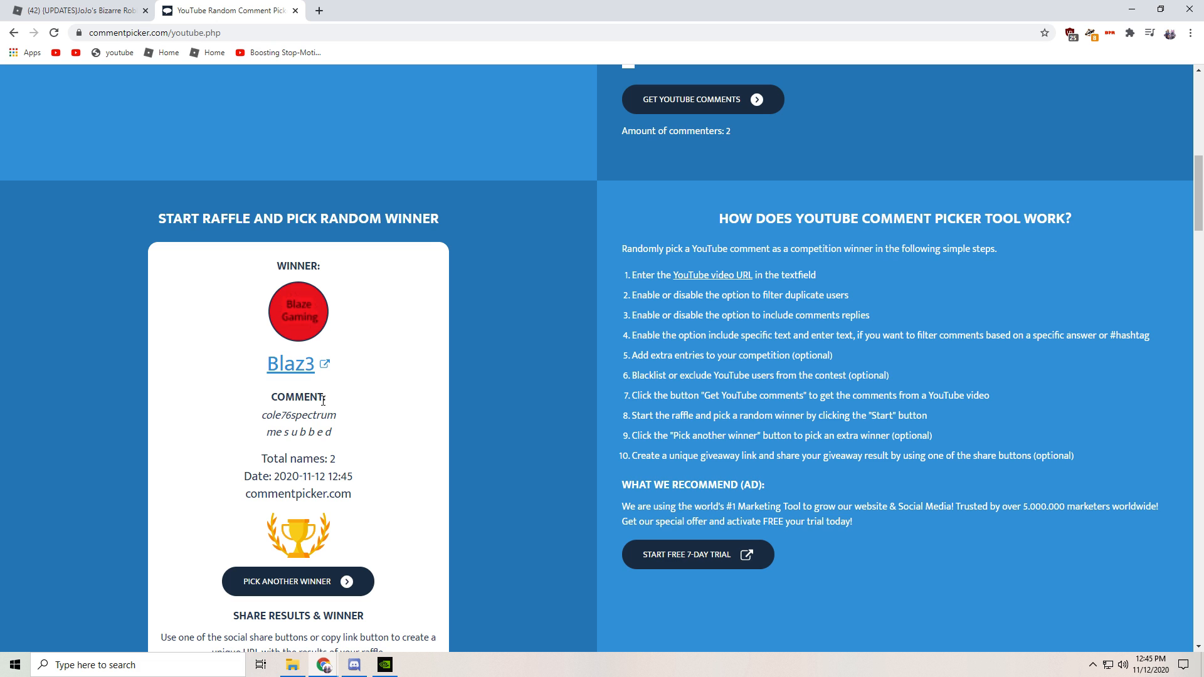
{"action": "double_click", "coordinate": [297, 397]}
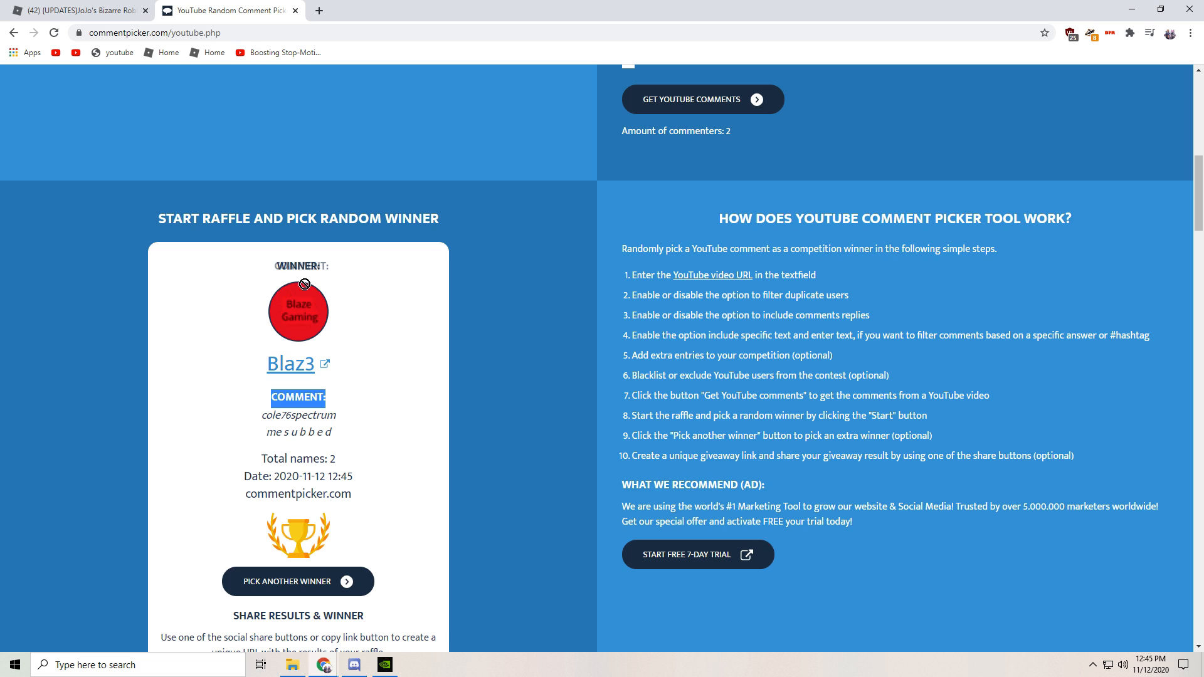
{"action": "mouse_move", "coordinate": [318, 238]}
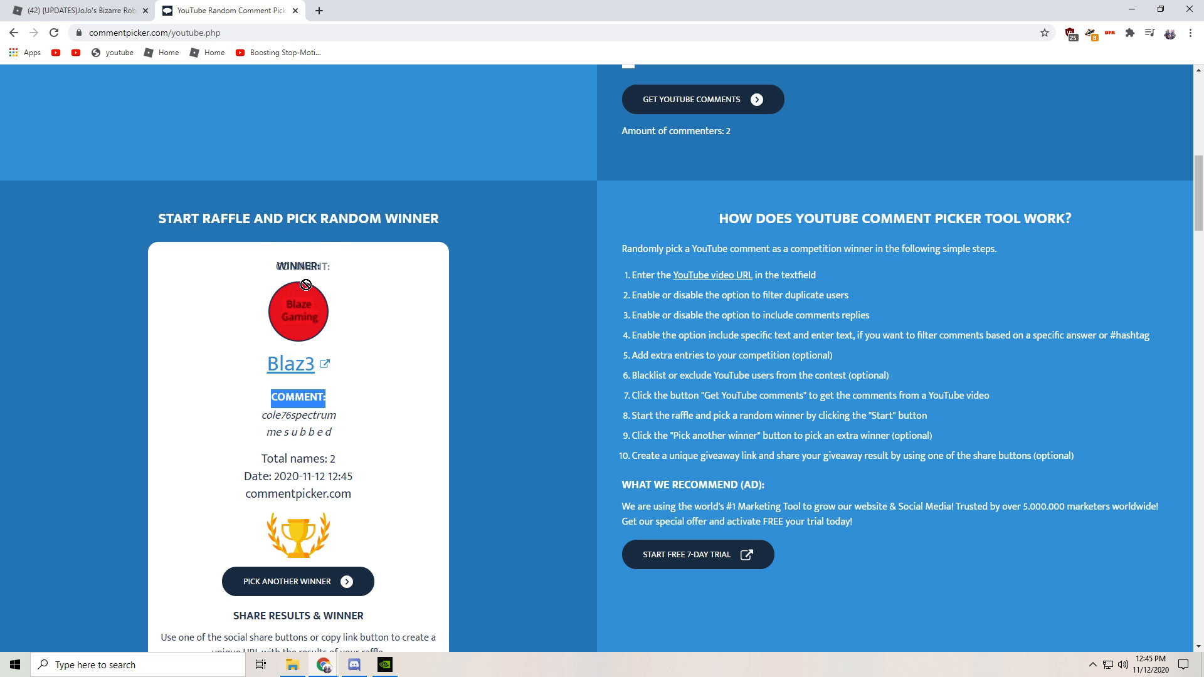
{"action": "scroll", "scroll_direction": "up", "scroll_amount": 3}
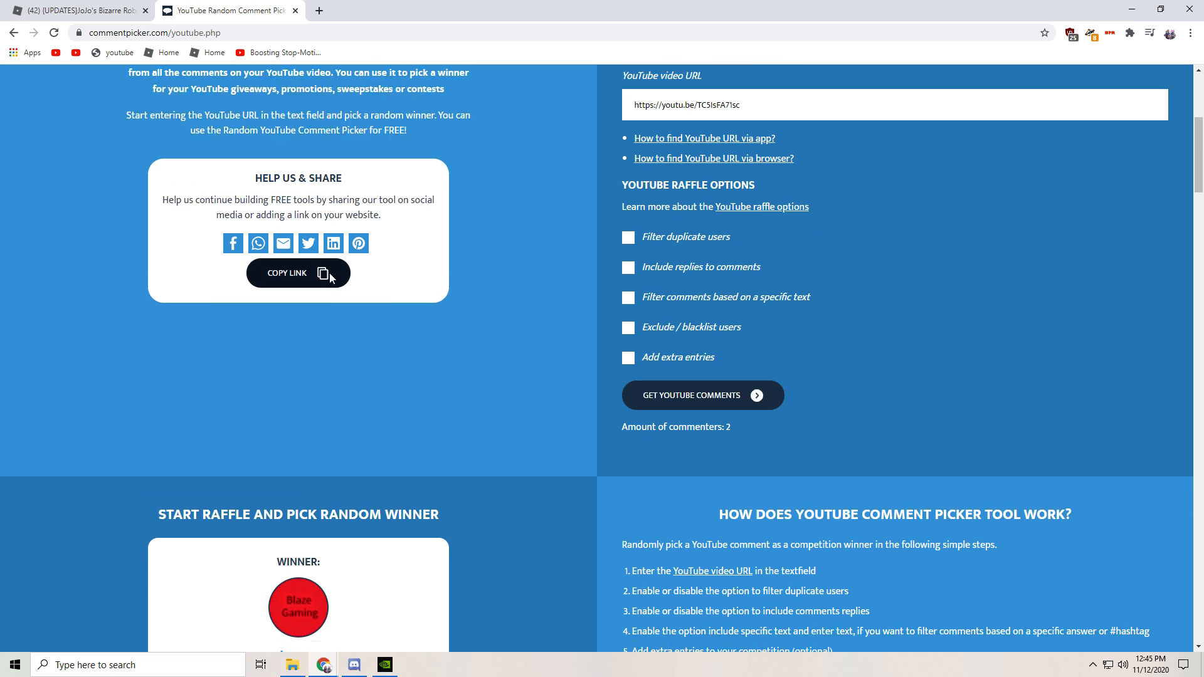
{"action": "scroll", "scroll_direction": "down", "scroll_amount": 3}
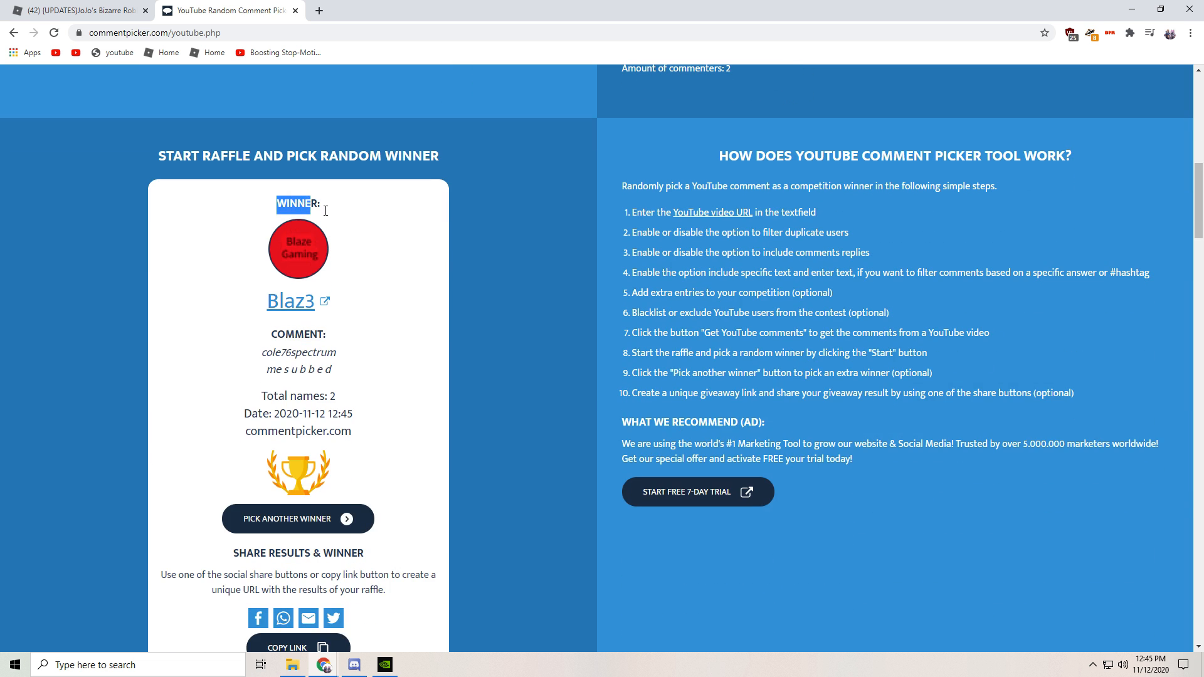
{"action": "scroll", "scroll_direction": "down", "scroll_amount": 3}
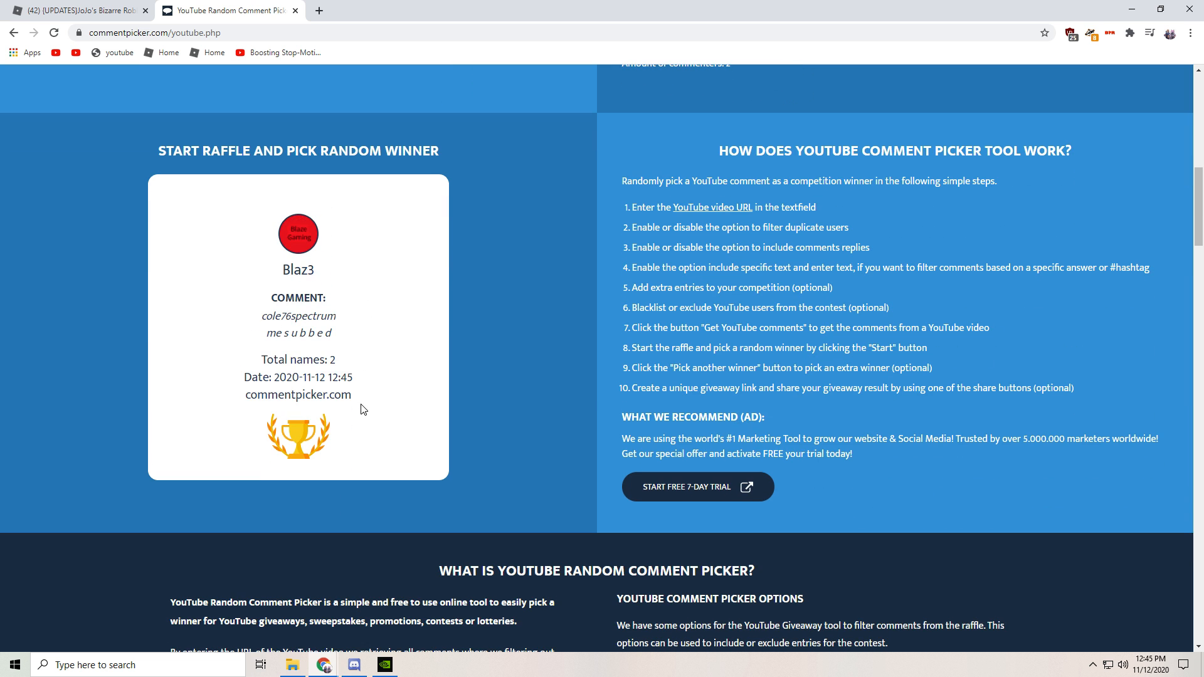
{"action": "left_click", "coordinate": [298, 519]}
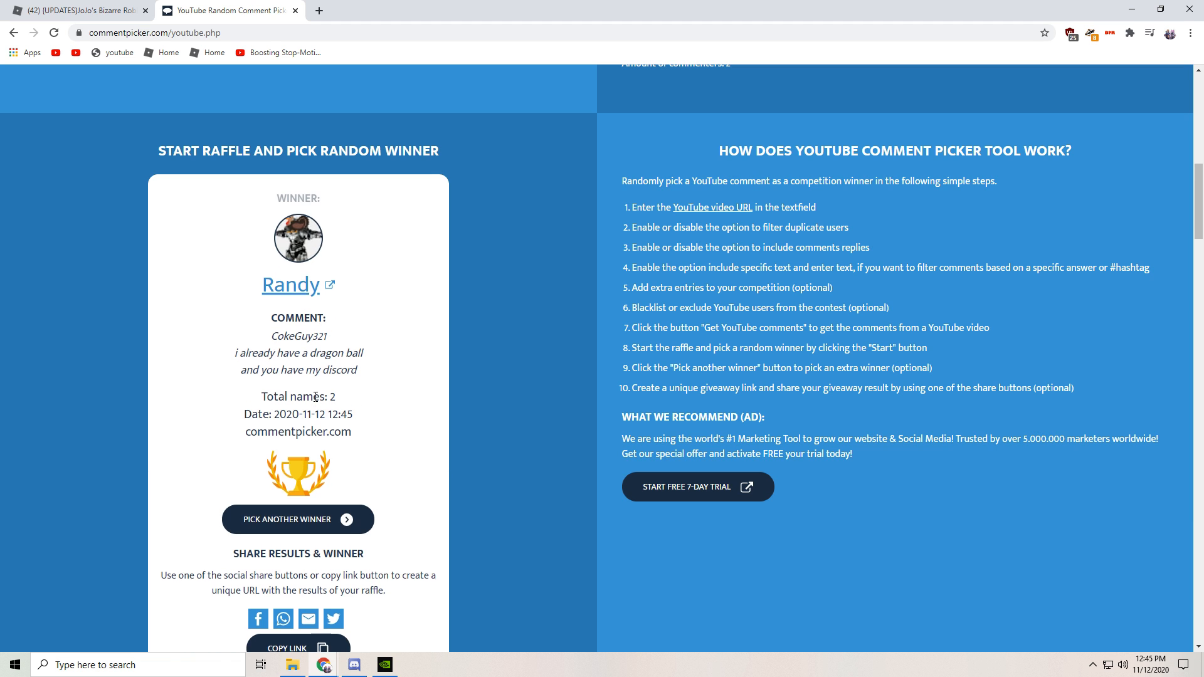
{"action": "scroll", "scroll_direction": "down", "scroll_amount": 3}
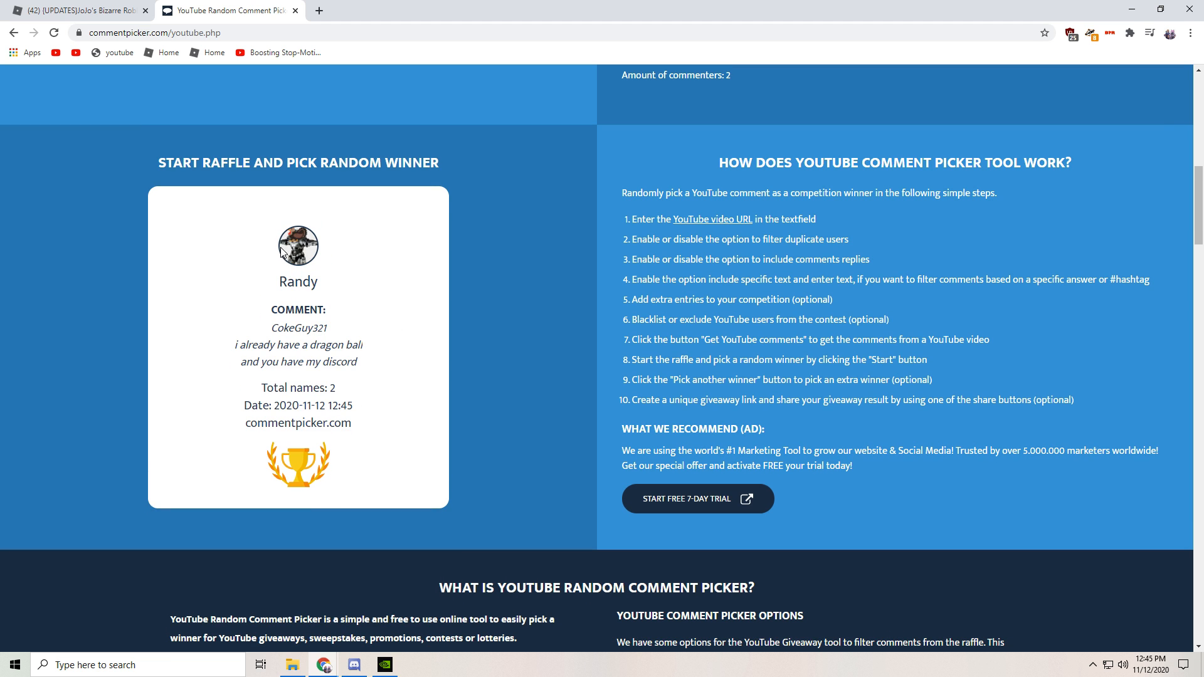
{"action": "mouse_move", "coordinate": [315, 274]}
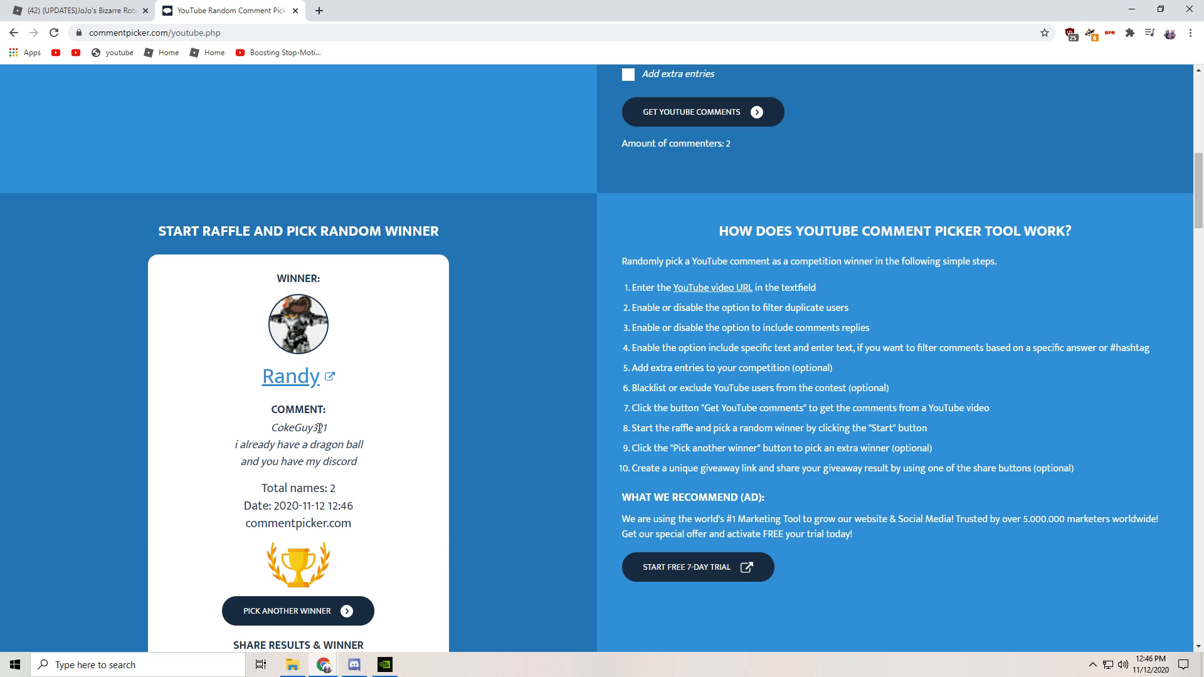
{"action": "left_click", "coordinate": [298, 610]}
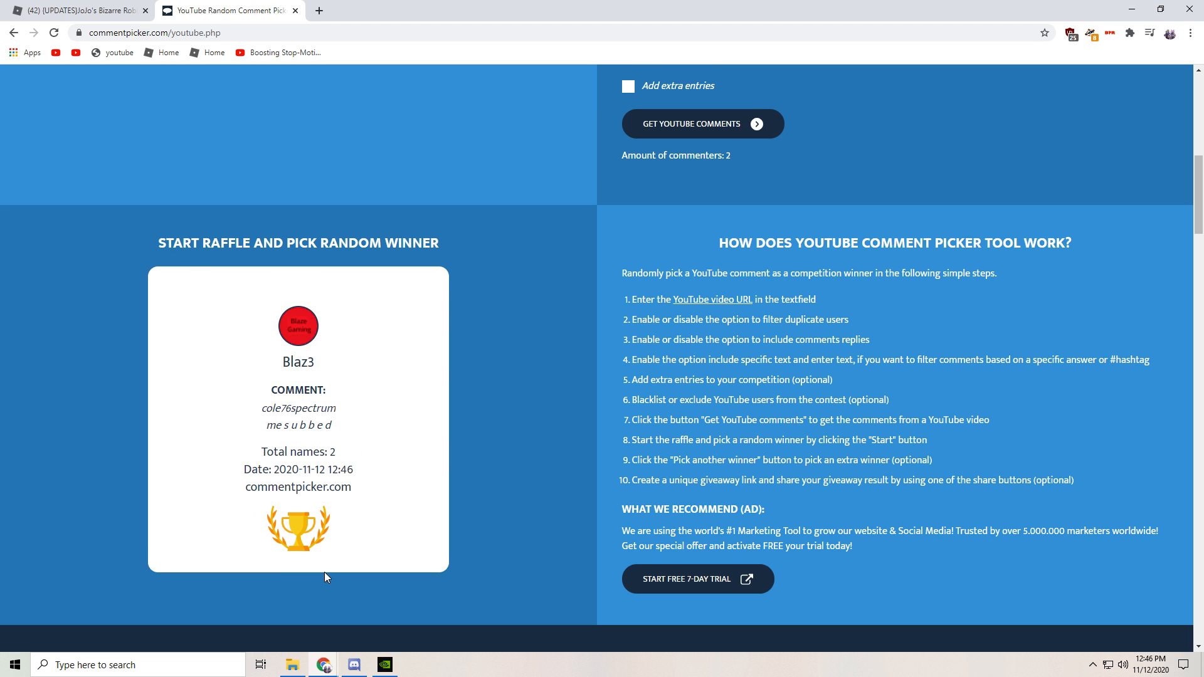
{"action": "mouse_move", "coordinate": [329, 567]}
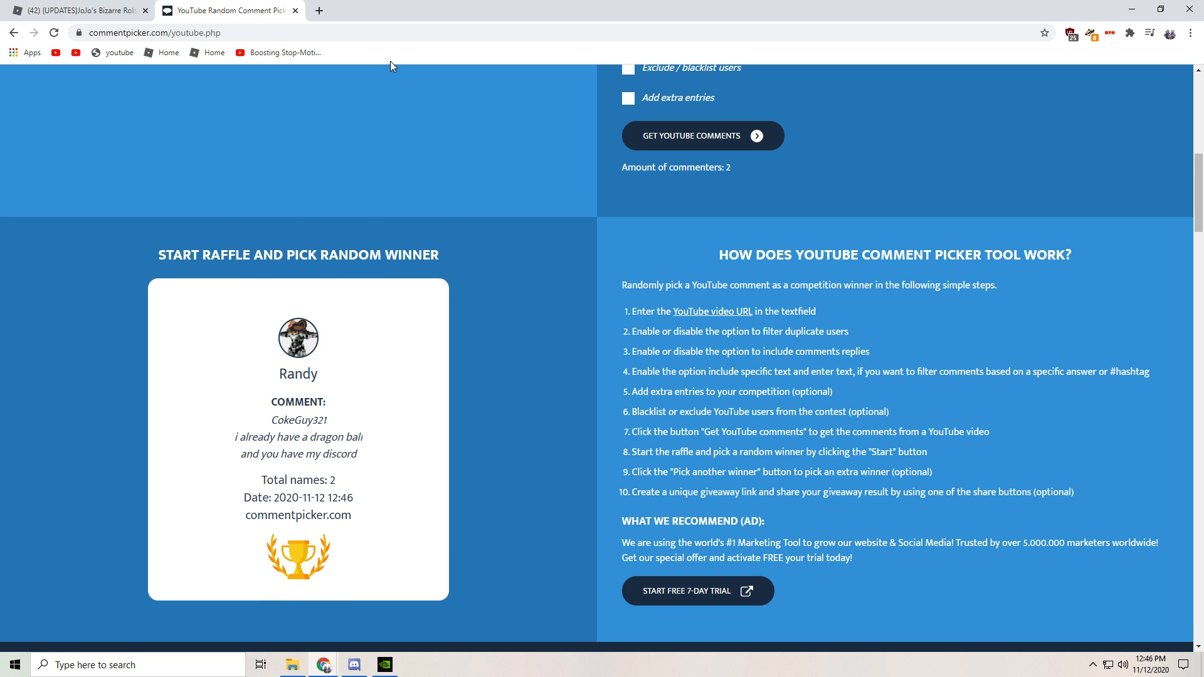
{"action": "mouse_move", "coordinate": [372, 234]}
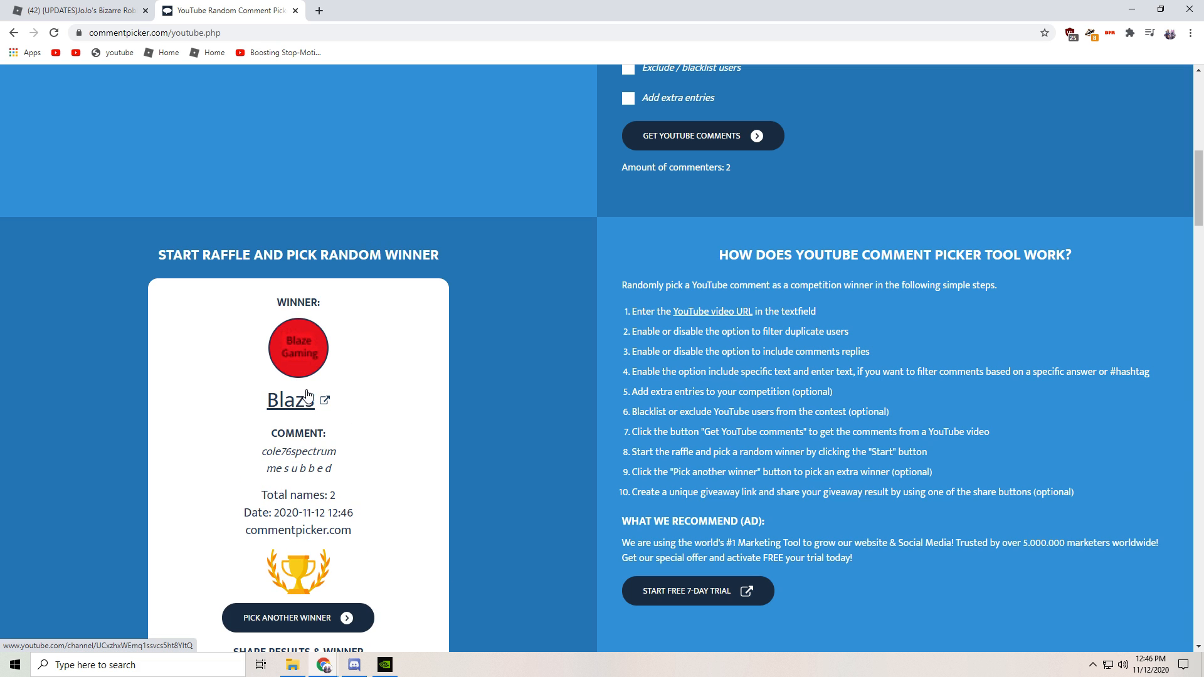
{"action": "mouse_move", "coordinate": [261, 321]}
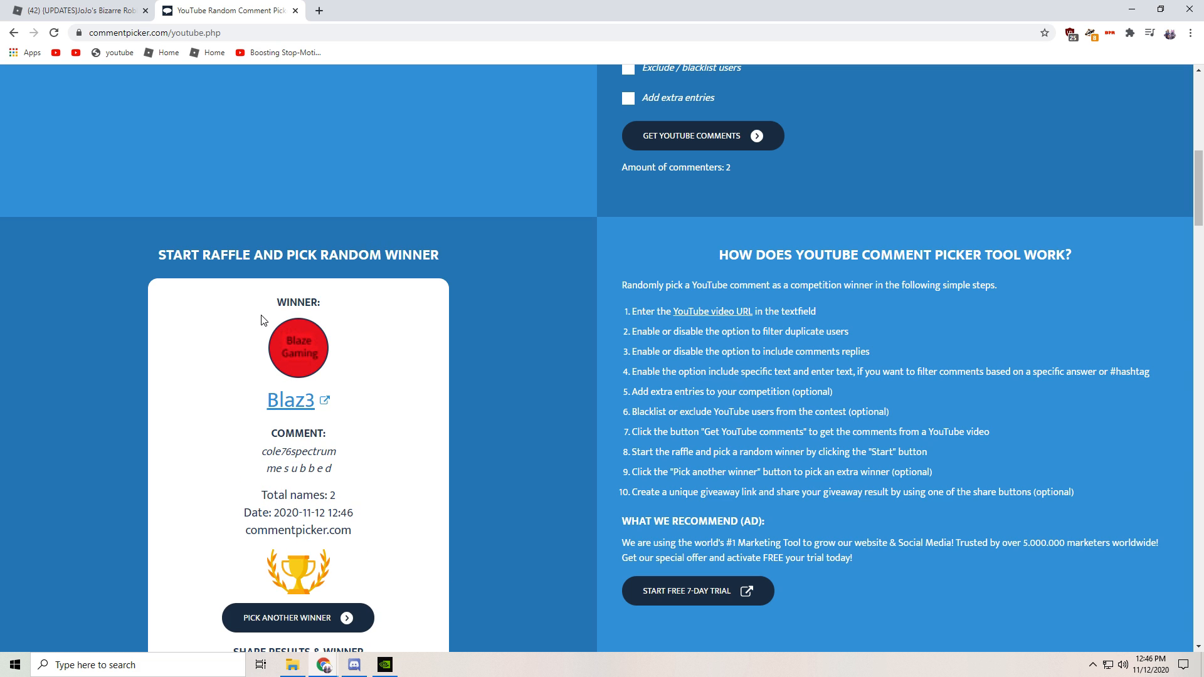
Open Blaz3's Blaze Gaming channel from the winner name link
{"action": "scroll", "scroll_direction": "up", "scroll_amount": 3}
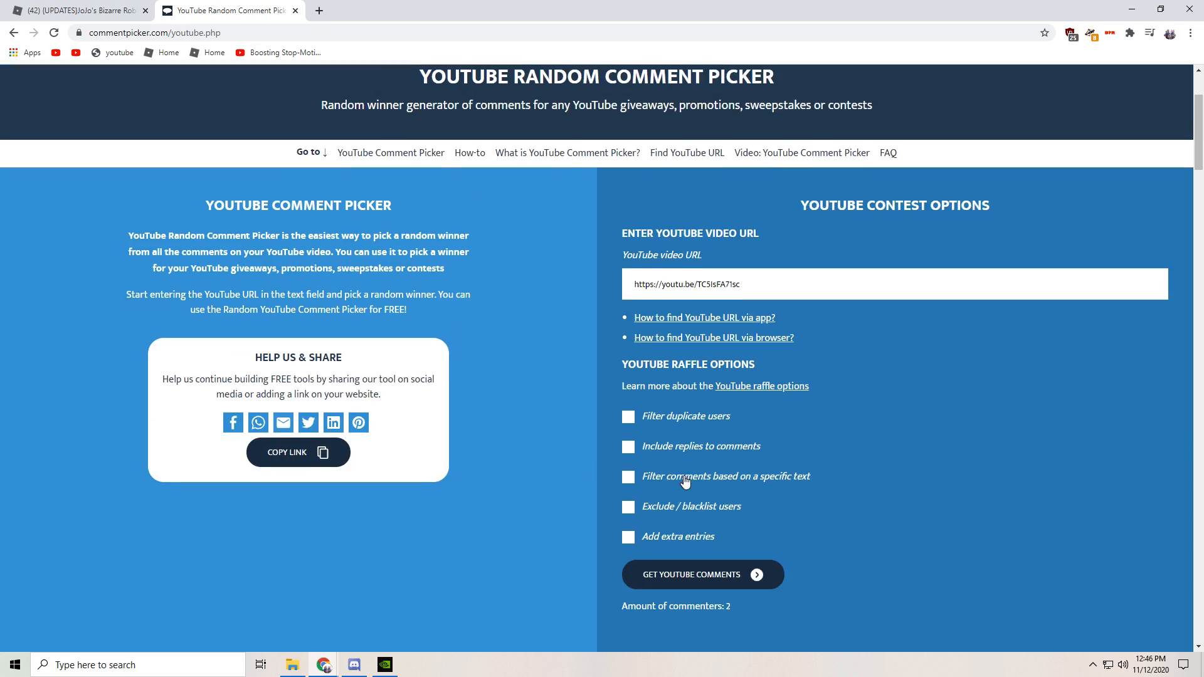
{"action": "scroll", "scroll_direction": "down", "scroll_amount": 3}
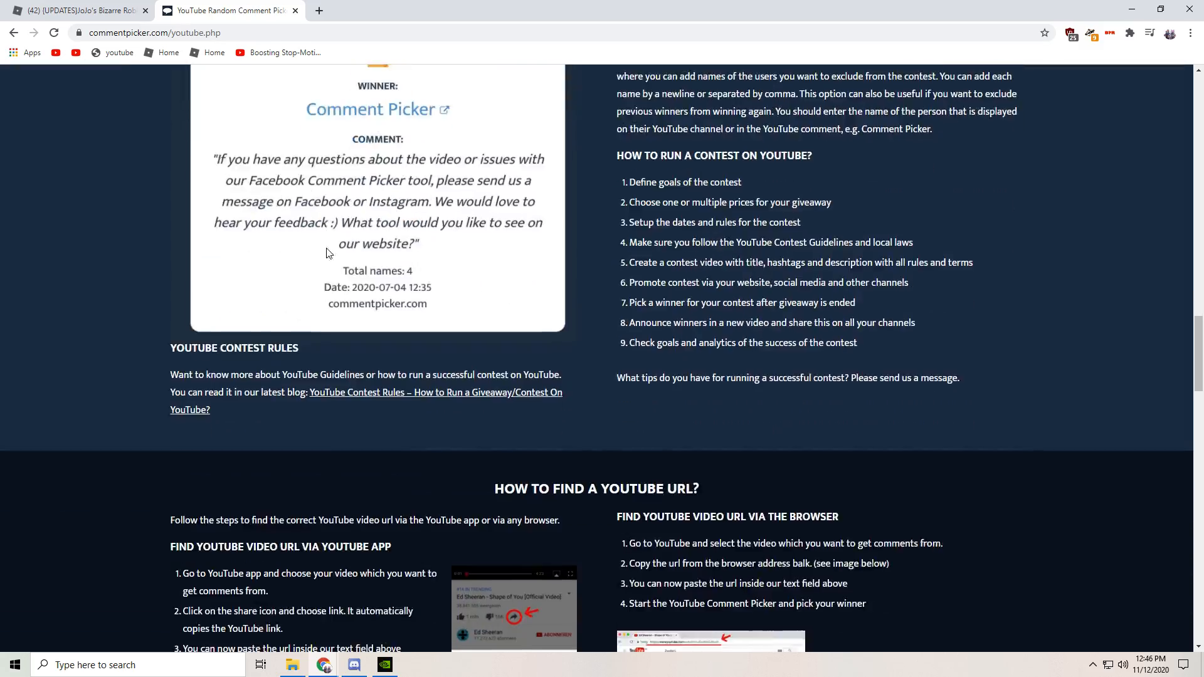
{"action": "scroll", "scroll_direction": "down", "scroll_amount": 3}
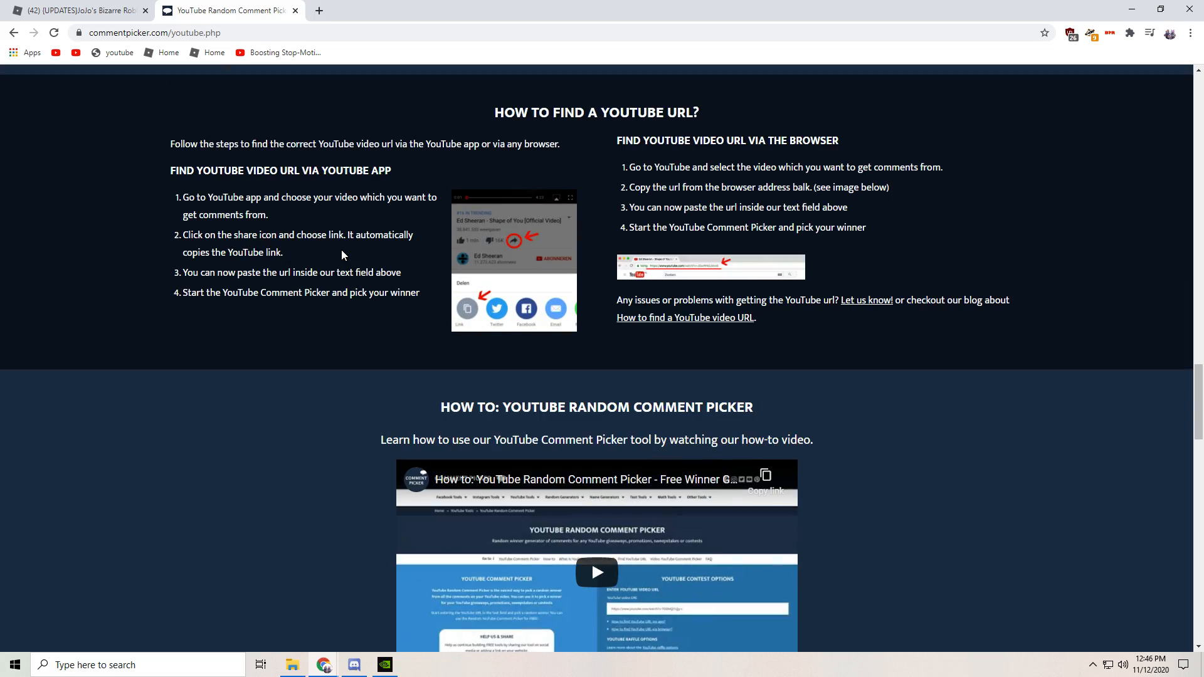
{"action": "scroll", "scroll_direction": "down", "scroll_amount": 3}
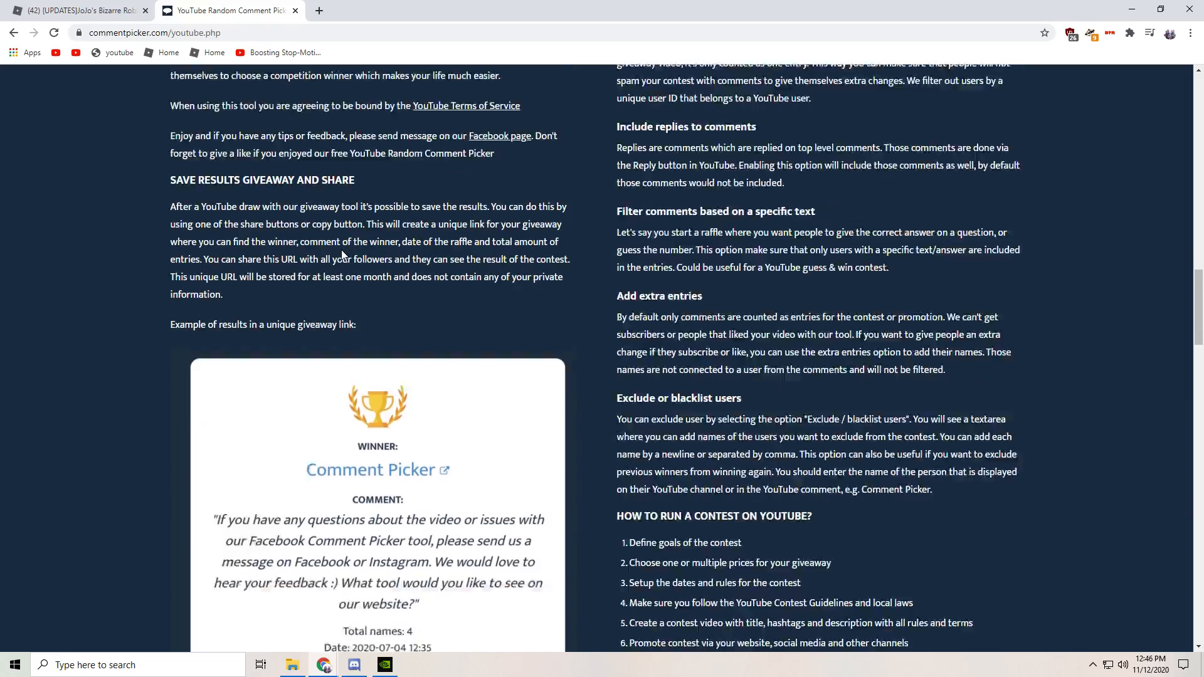
{"action": "scroll", "scroll_direction": "up", "scroll_amount": 3}
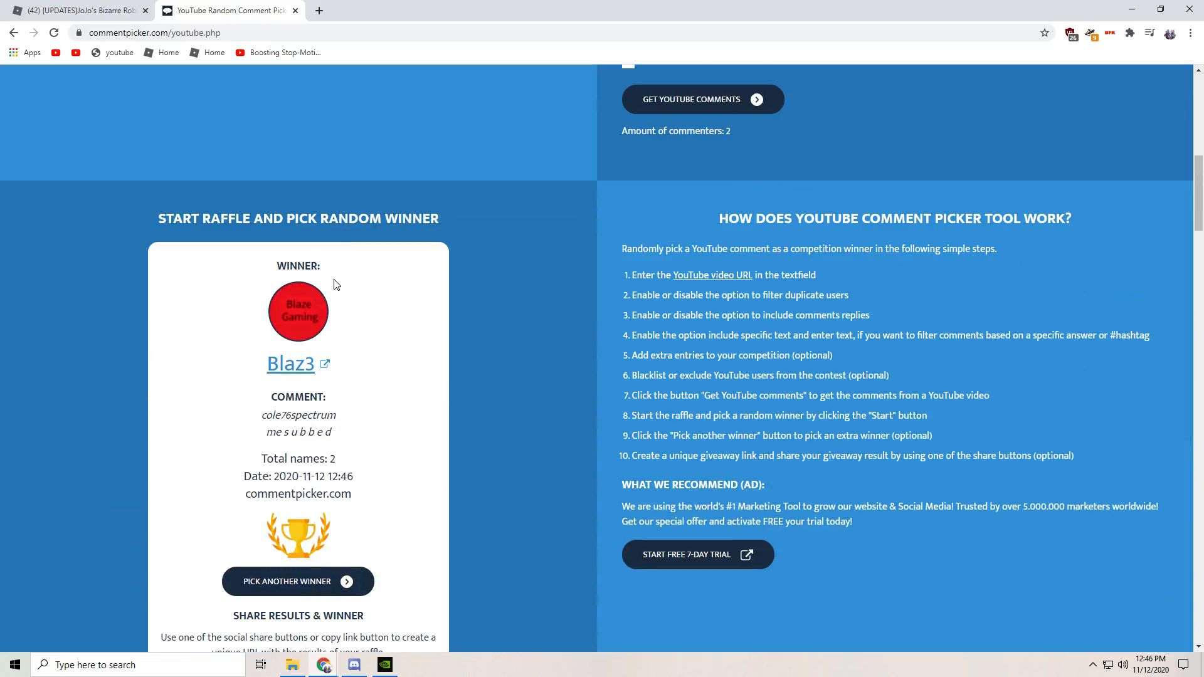
{"action": "left_click", "coordinate": [290, 364]}
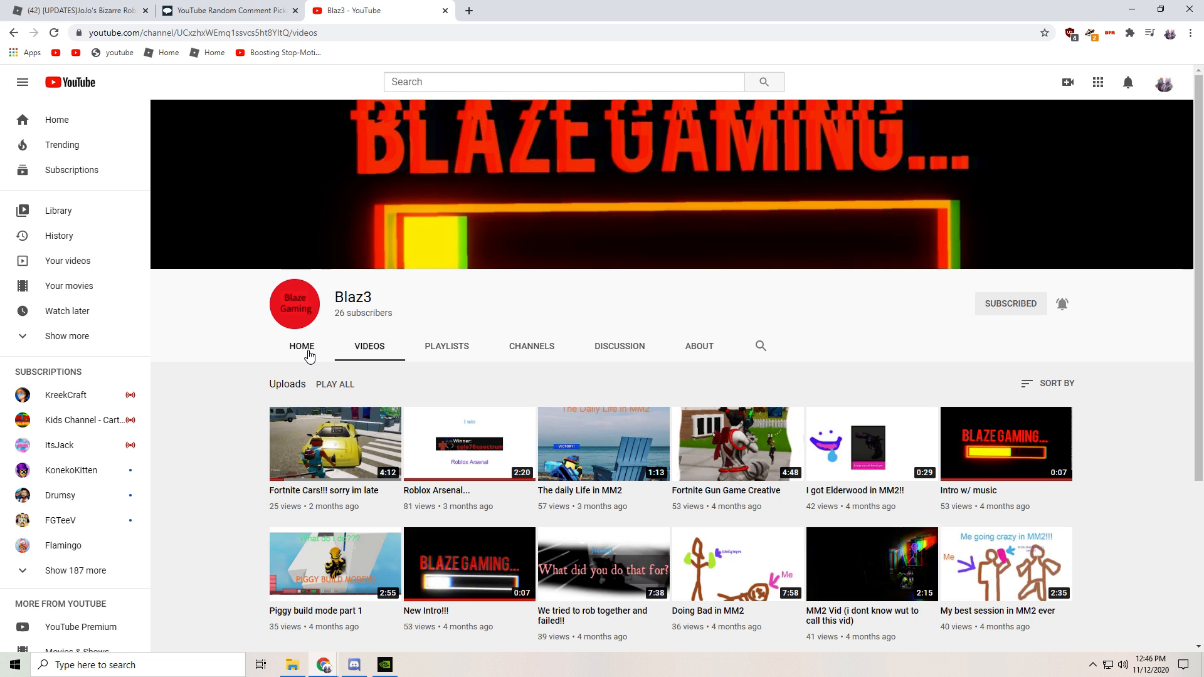
Switch Blaz3's channel from the Videos list to its HOME tab
{"action": "left_click", "coordinate": [301, 346]}
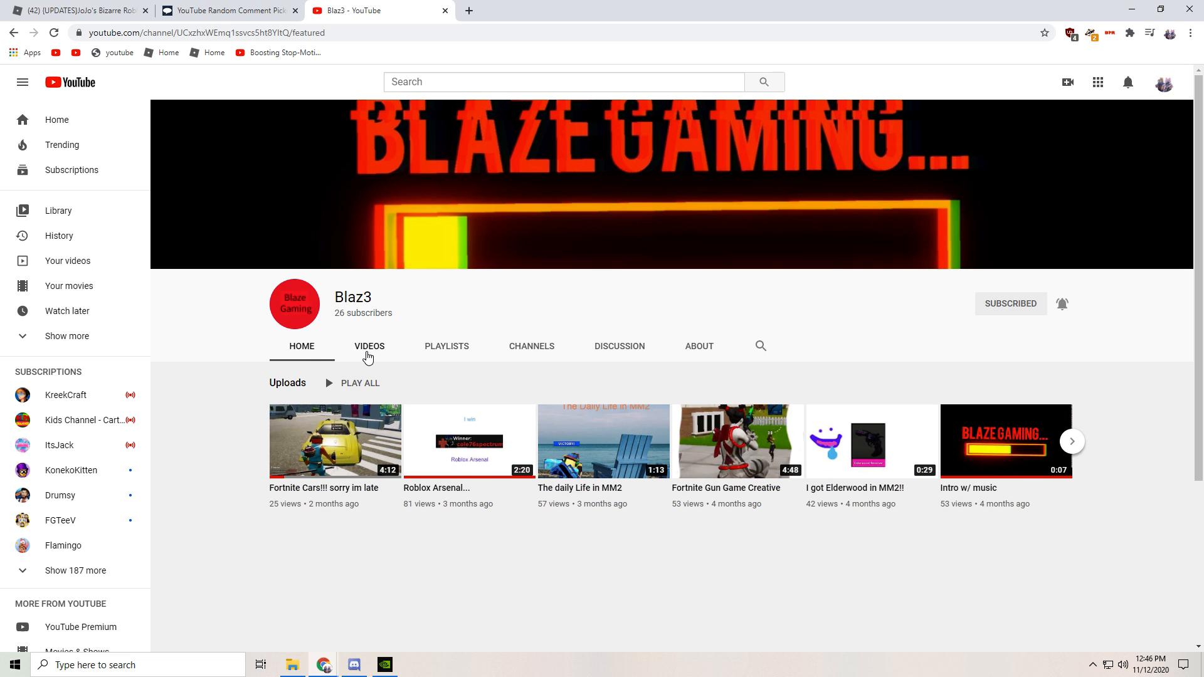
{"action": "mouse_move", "coordinate": [260, 150]}
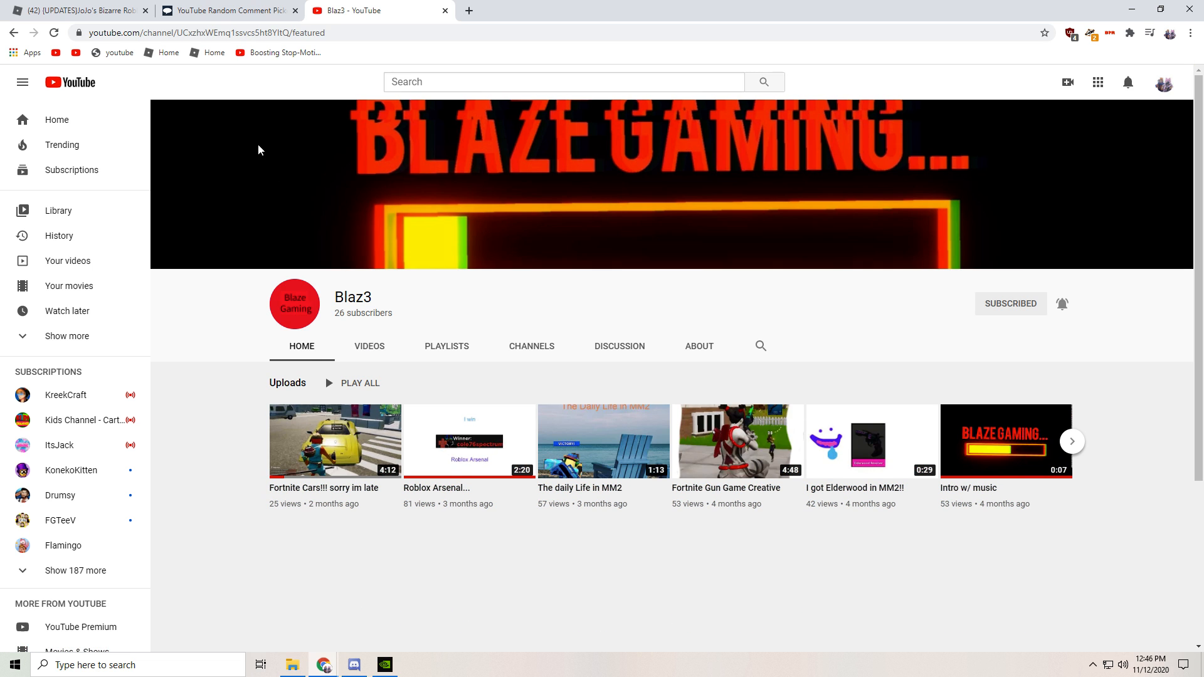